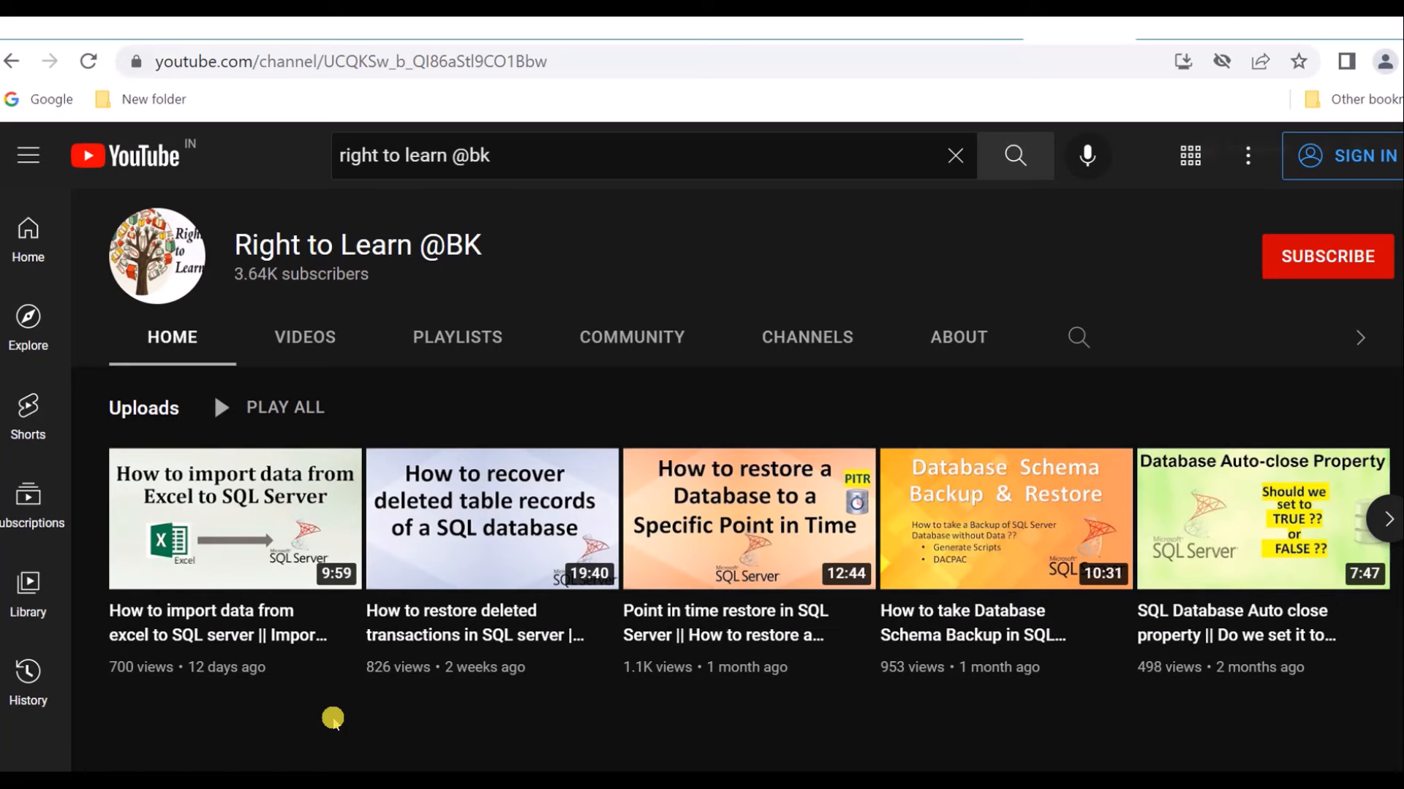
mouse_move(199, 518)
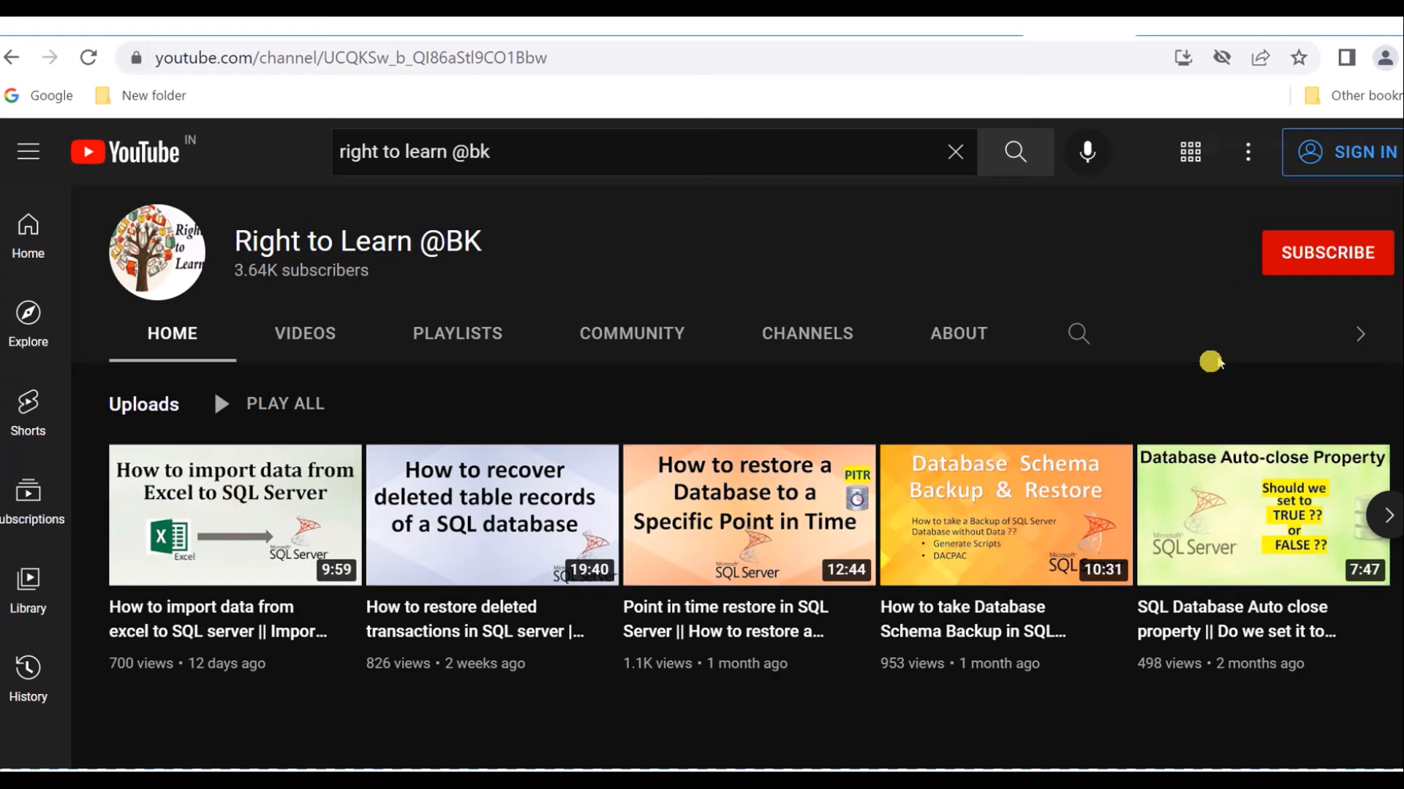
mouse_move(1242, 270)
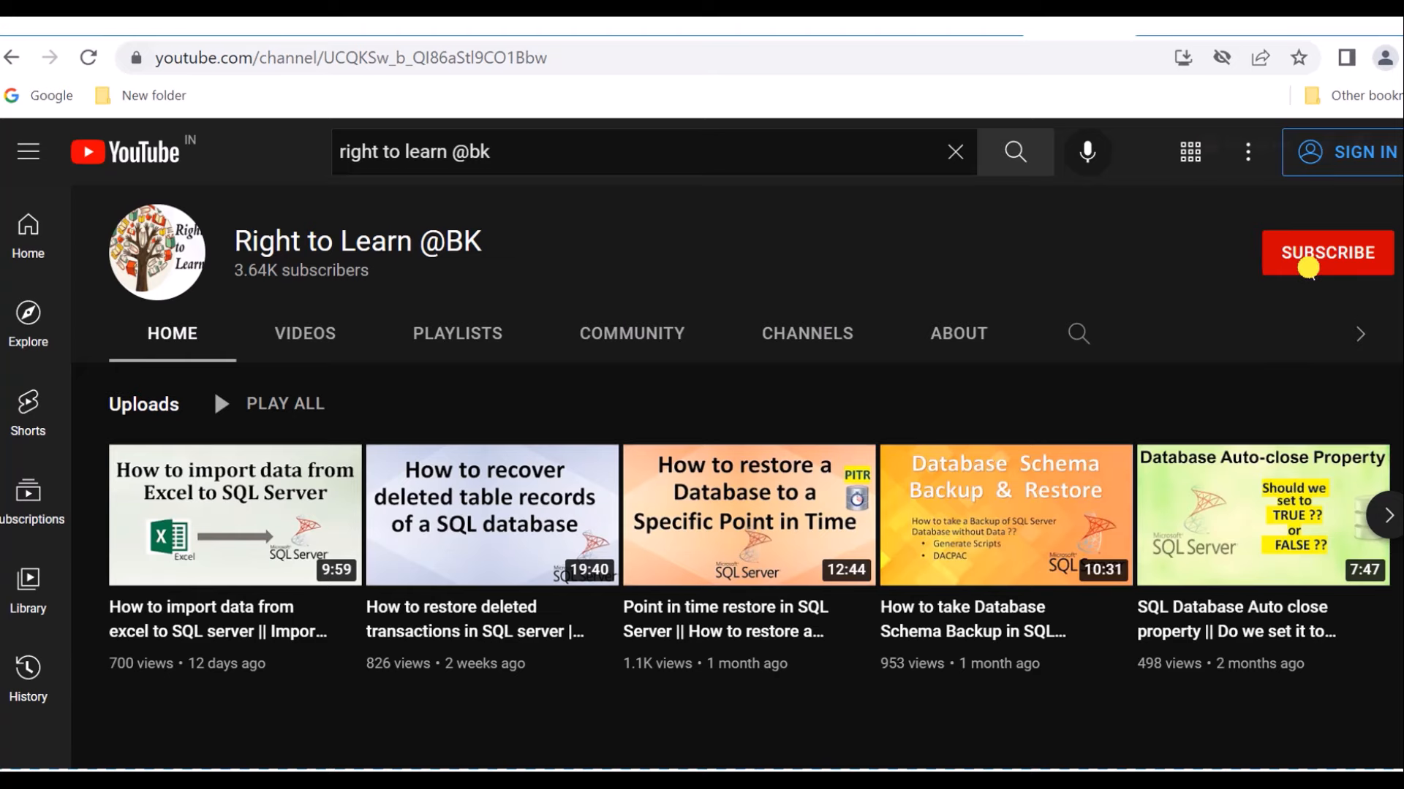
- Expand MYDB and its Tables folder to list Customer, Employee, Supervisor and td1, then focus the query editor
click(1326, 252)
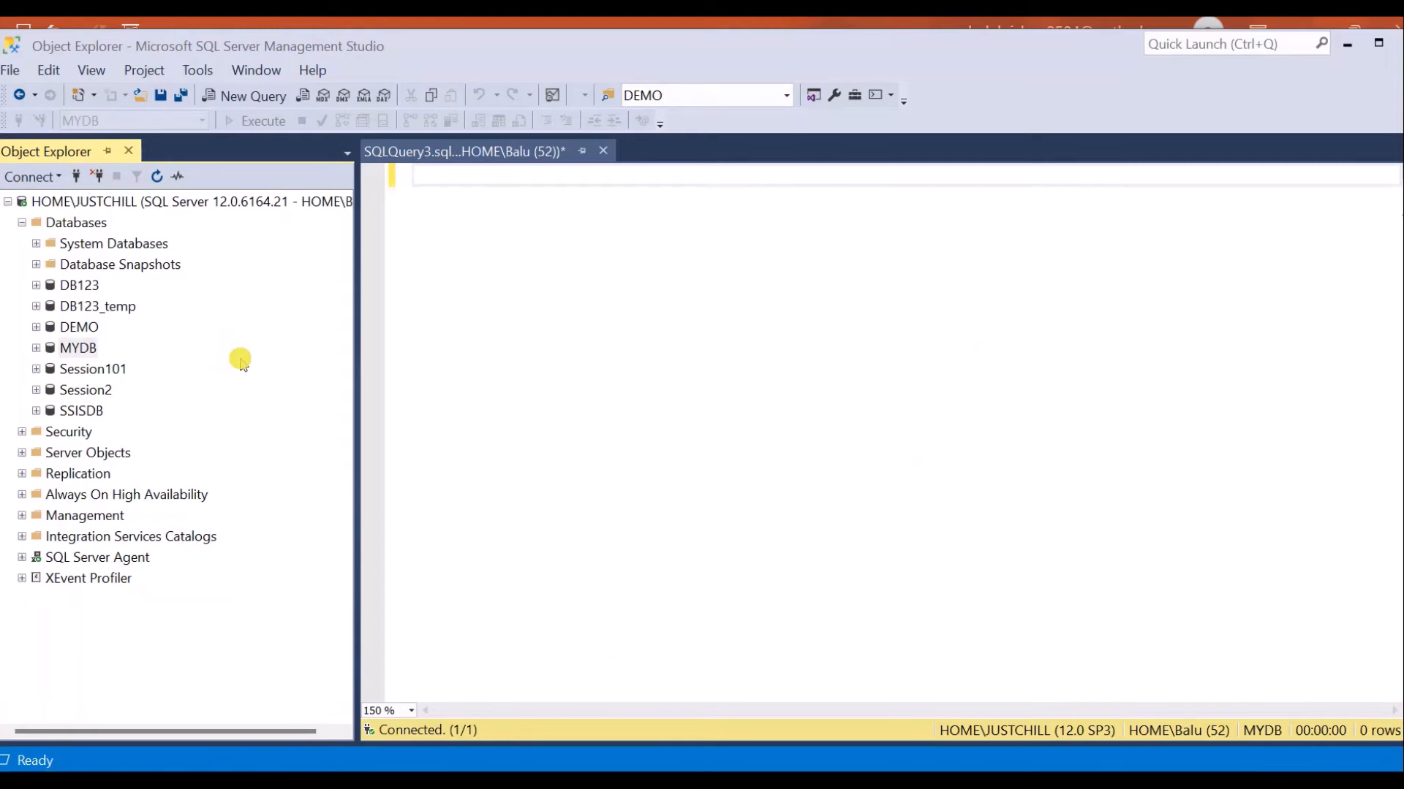
mouse_move(163, 345)
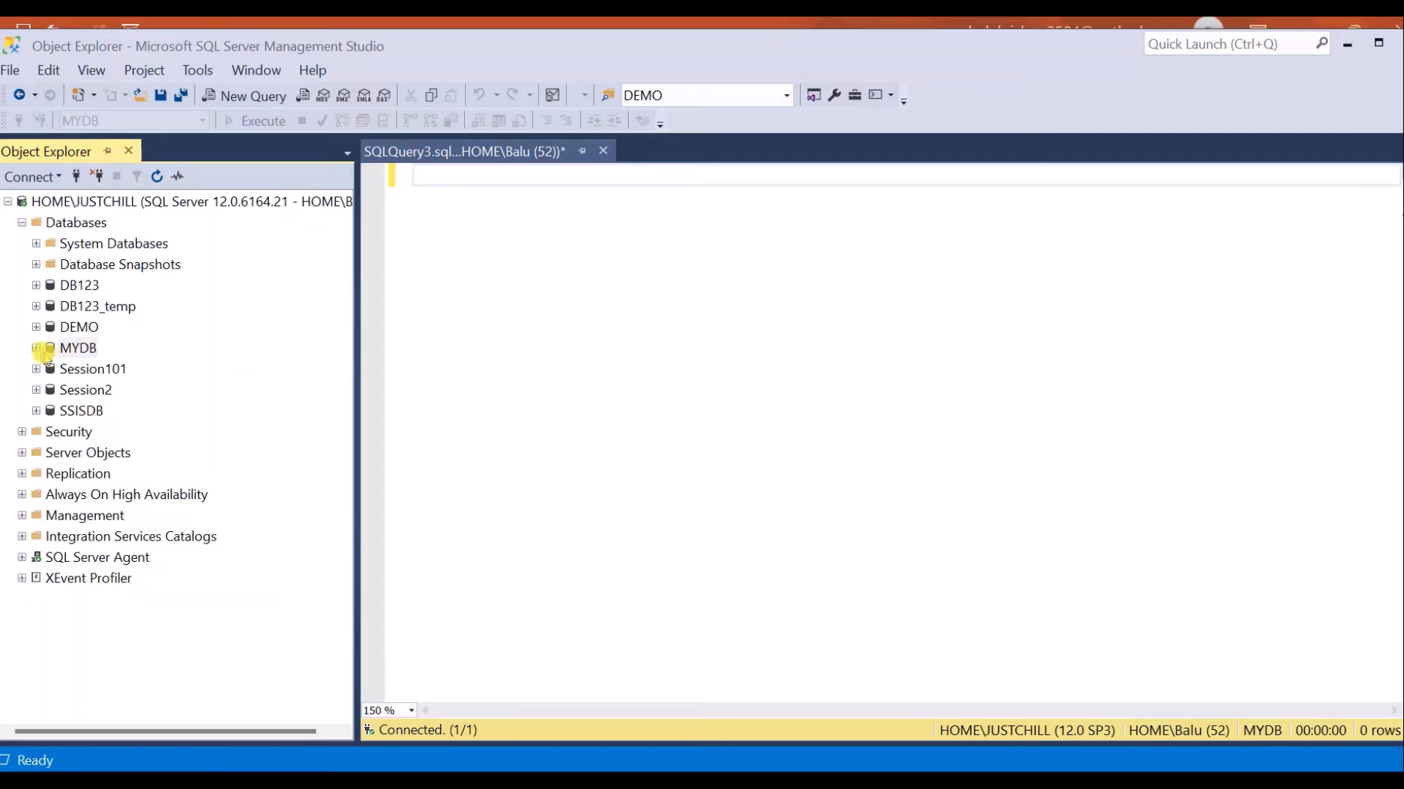
click(35, 347)
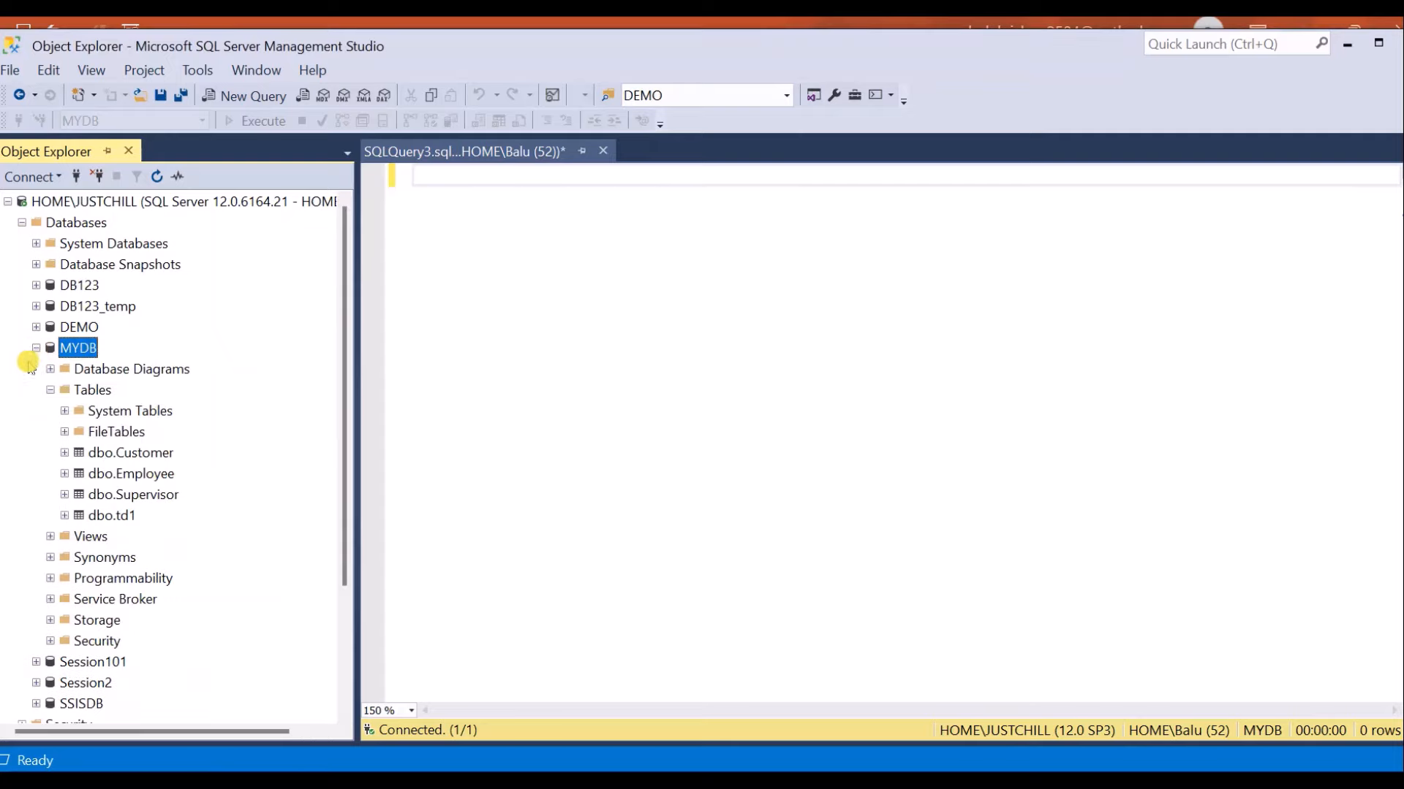
click(130, 474)
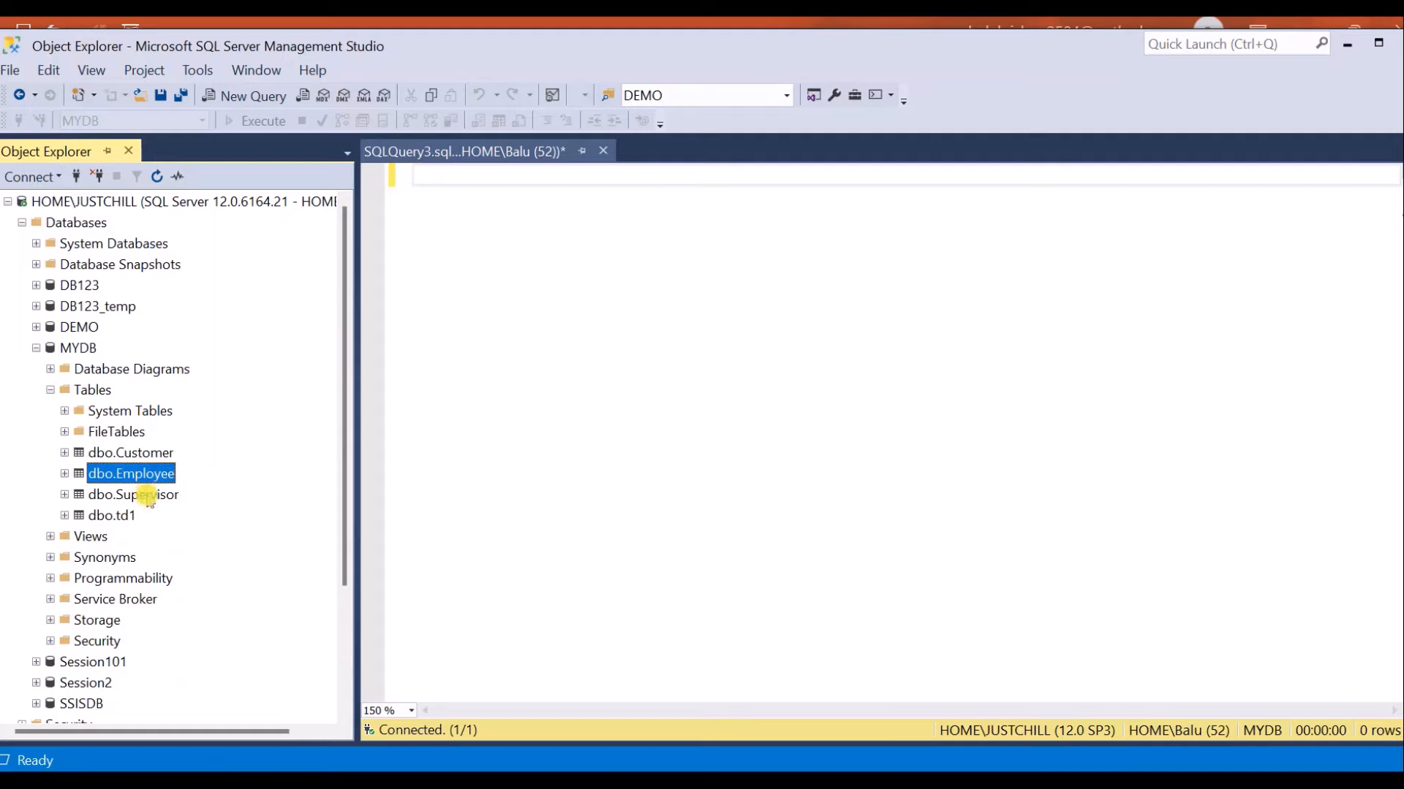
click(130, 452)
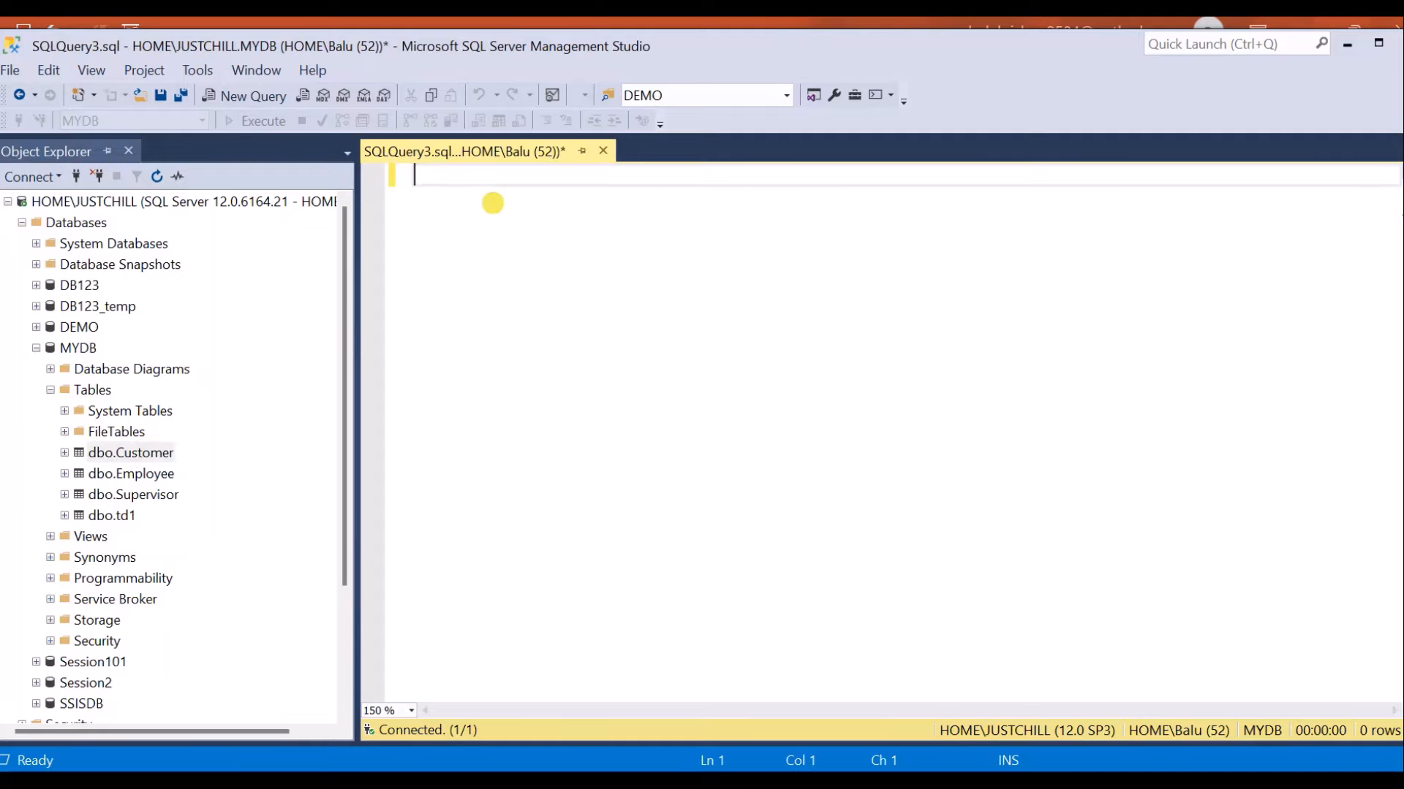
- Run 'use mydb' with 'select * from customer' to return all 20 customer rows
text(use mydb)
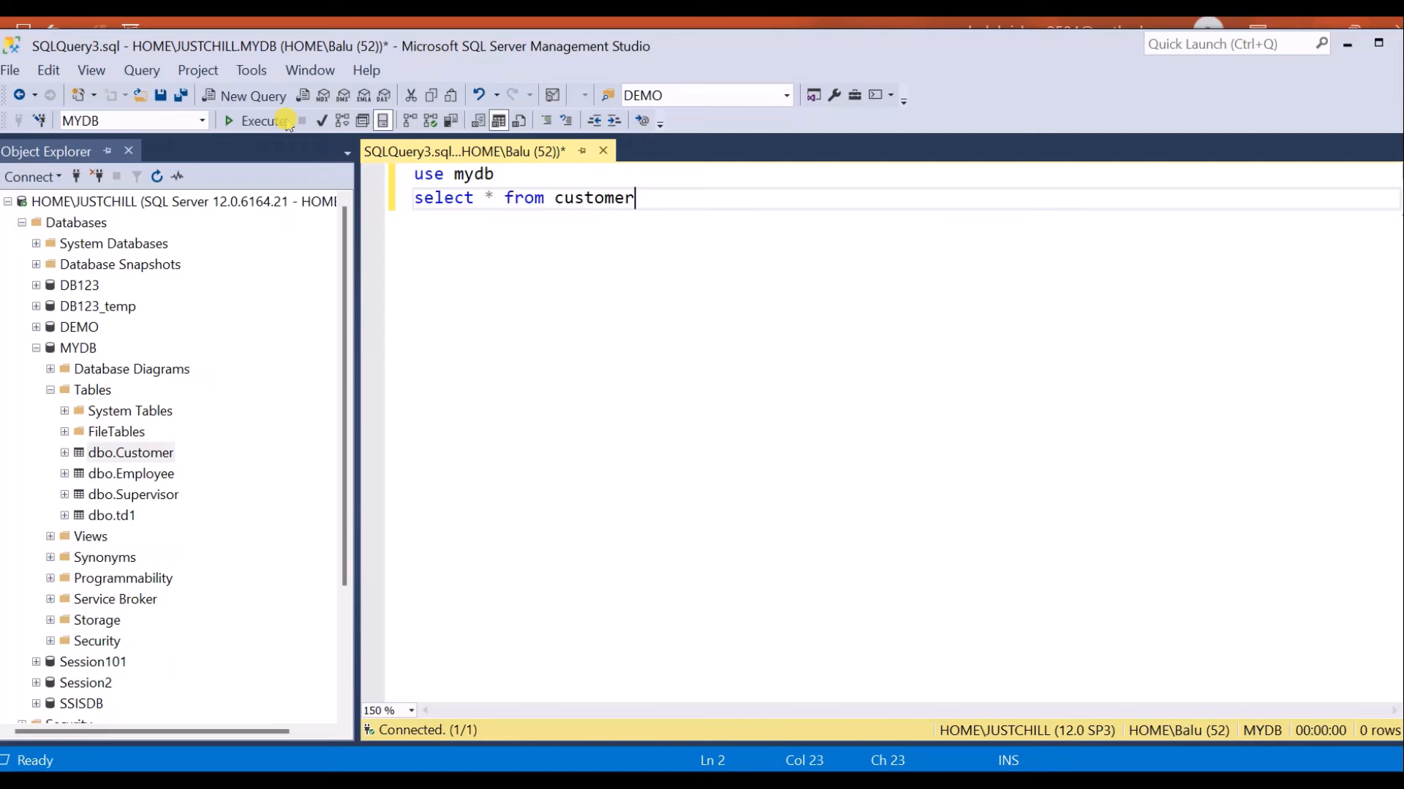
click(262, 121)
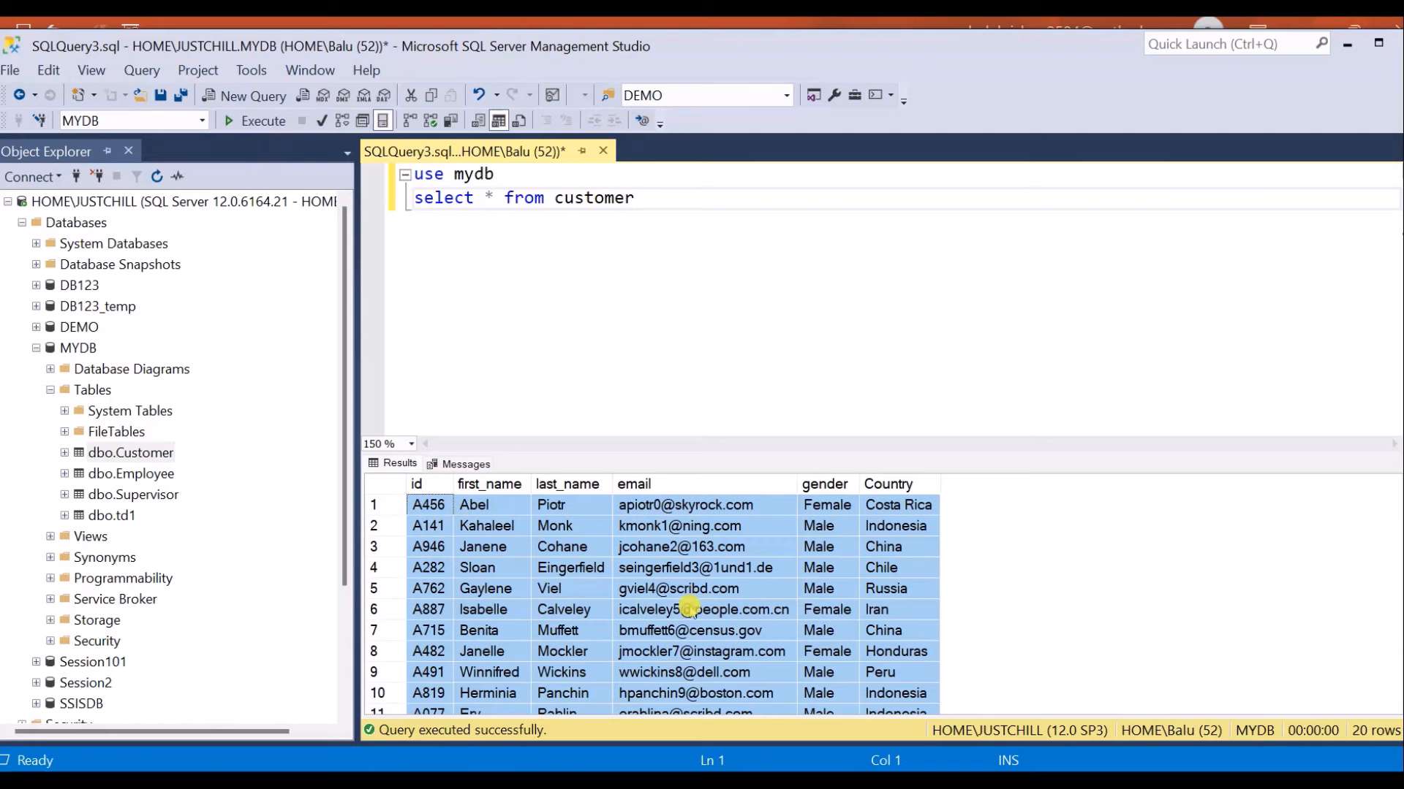
mouse_move(688, 609)
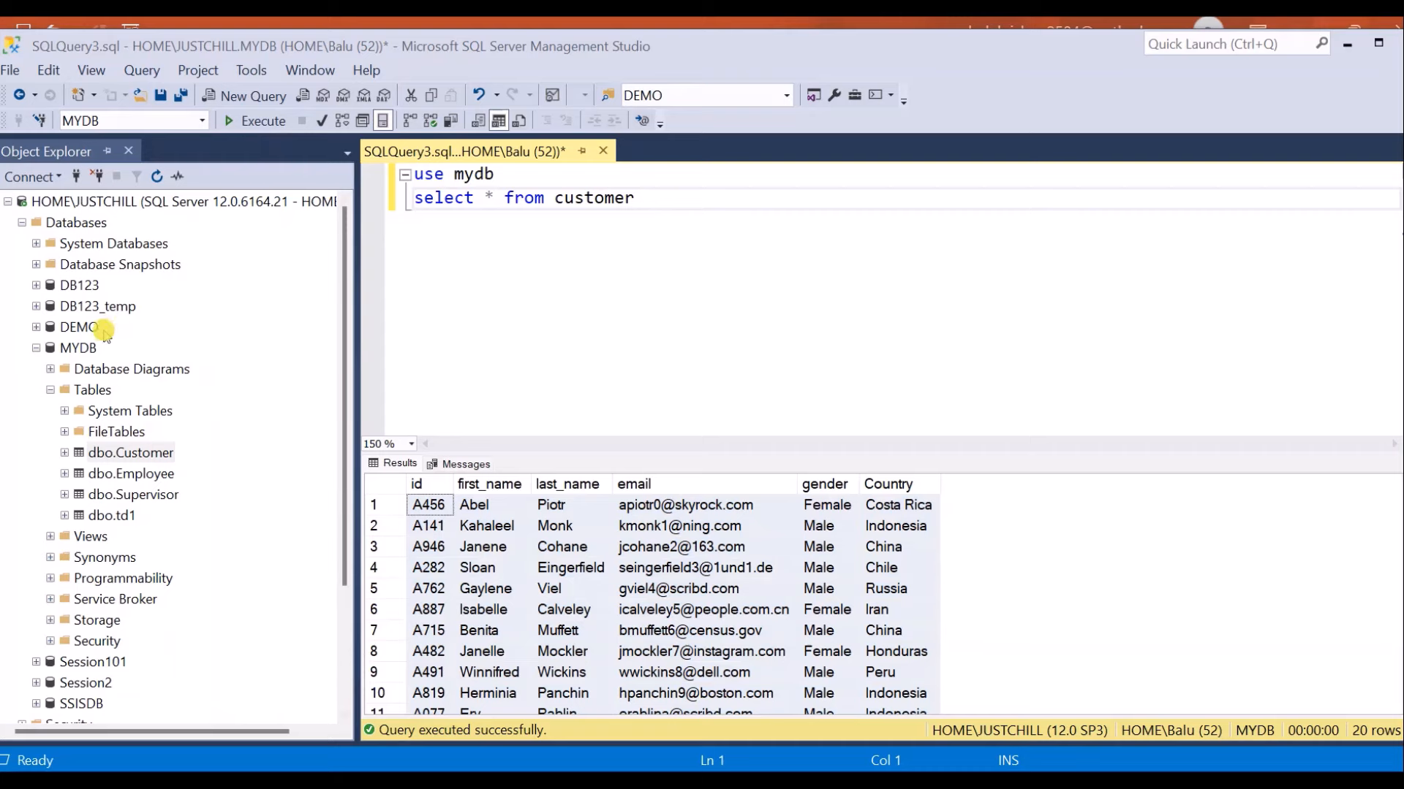
- Start Export Data from MYDB's Tasks menu and move past the wizard's welcome page
right_click(78, 348)
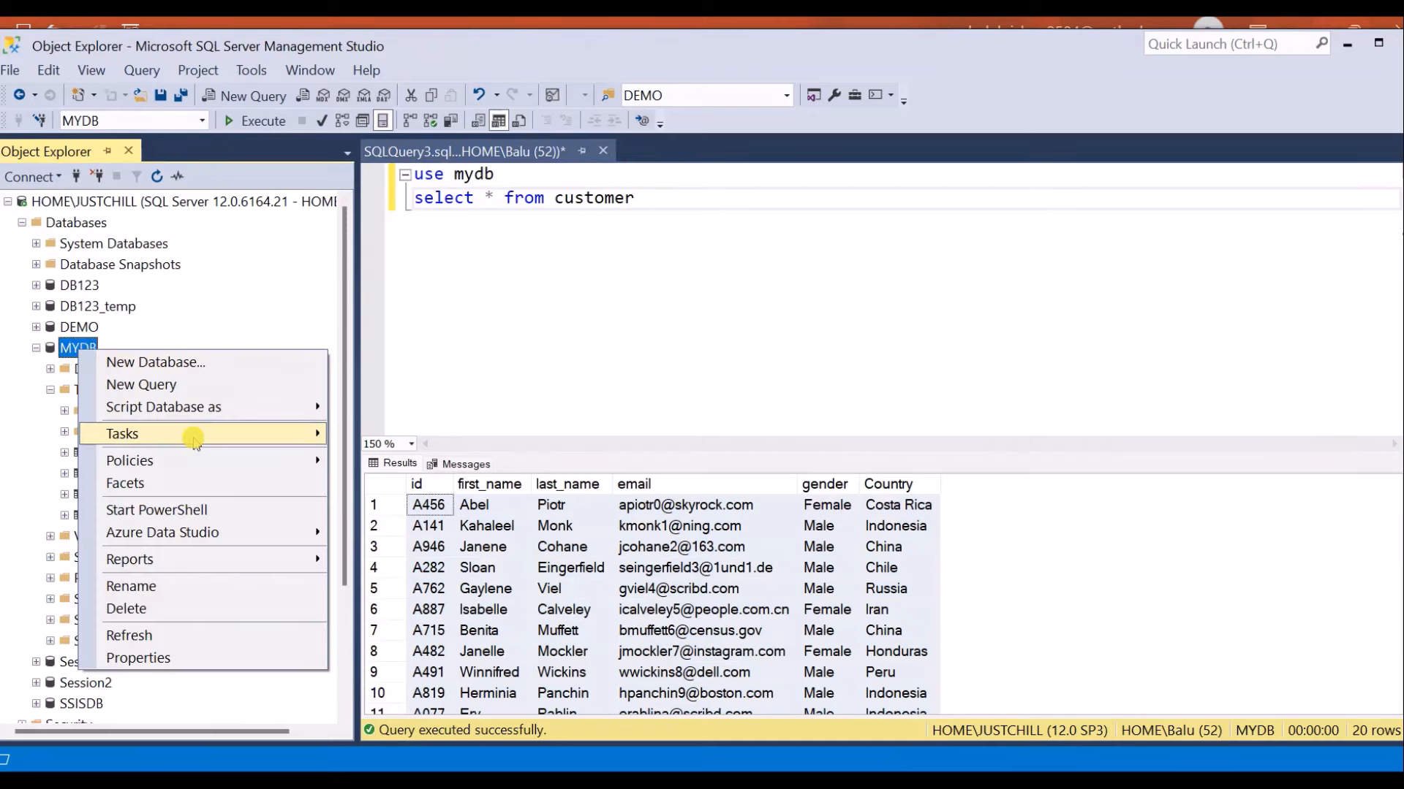
mouse_move(123, 433)
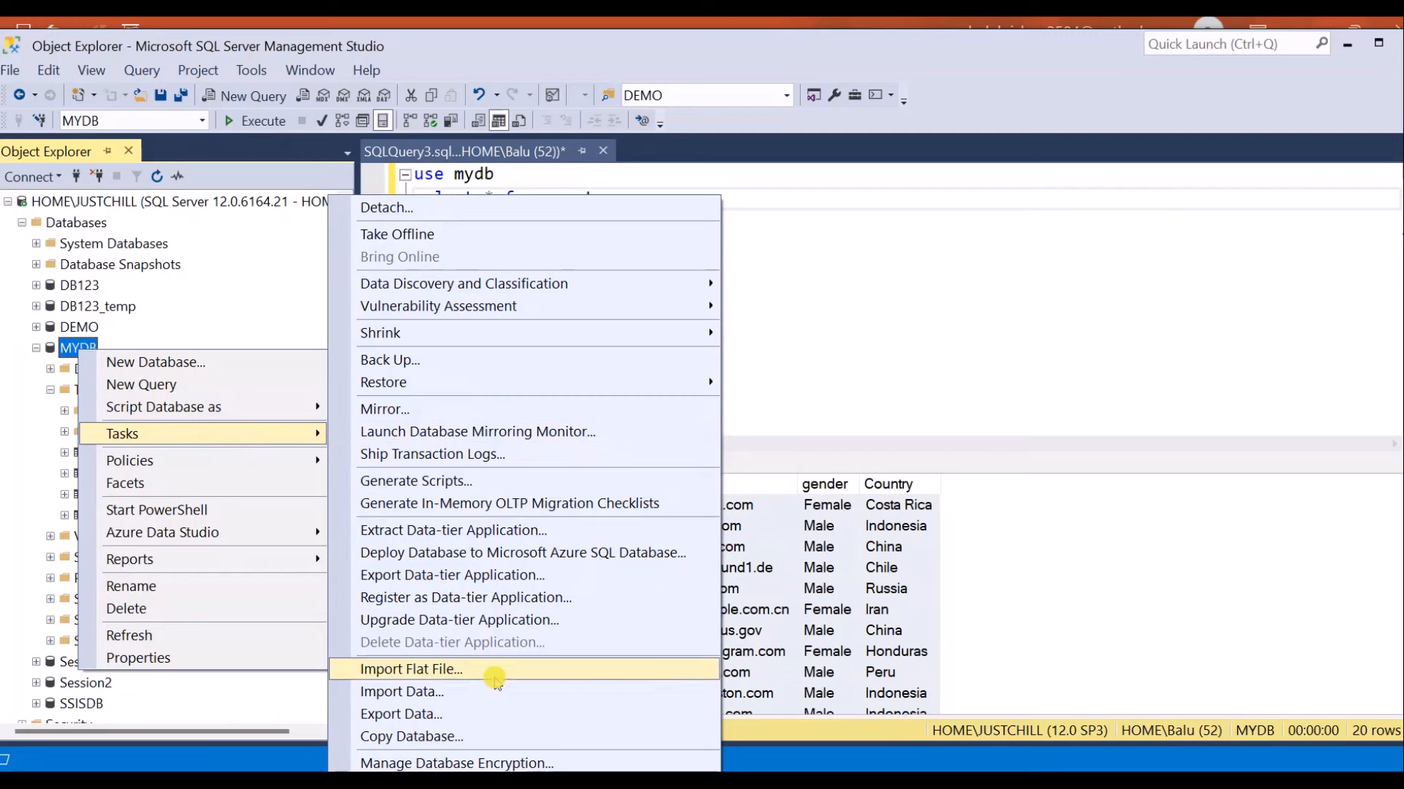
mouse_move(502, 713)
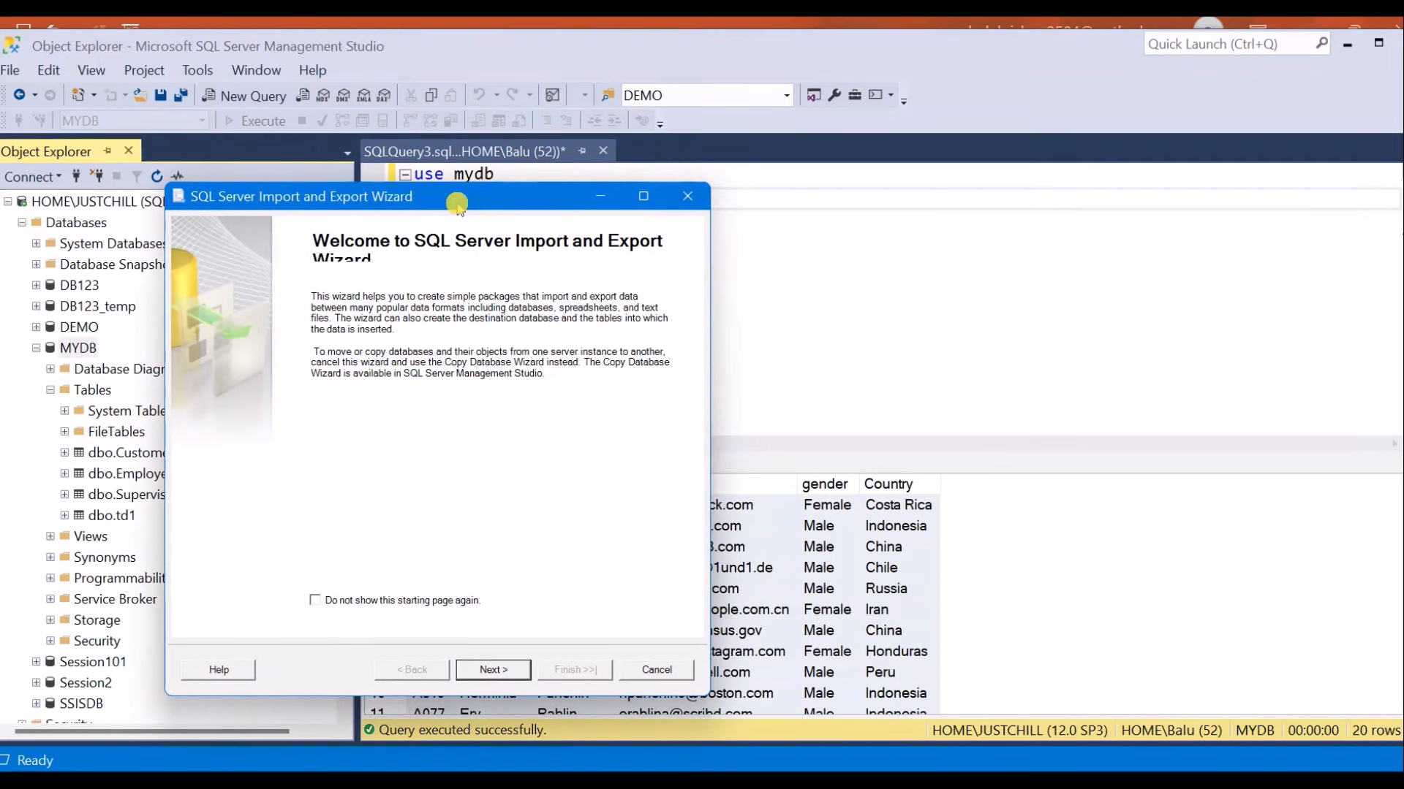
drag(456, 201, 705, 202)
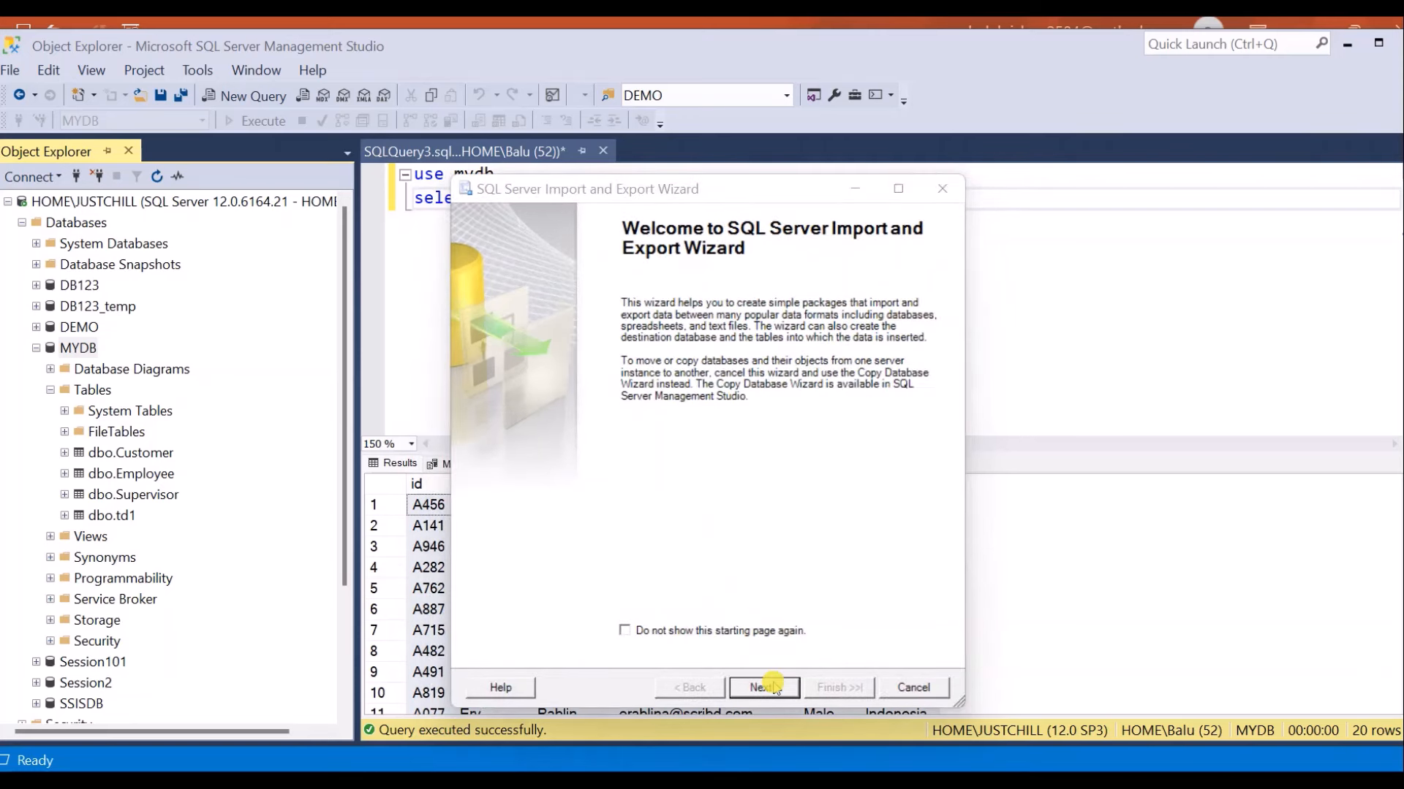
click(764, 687)
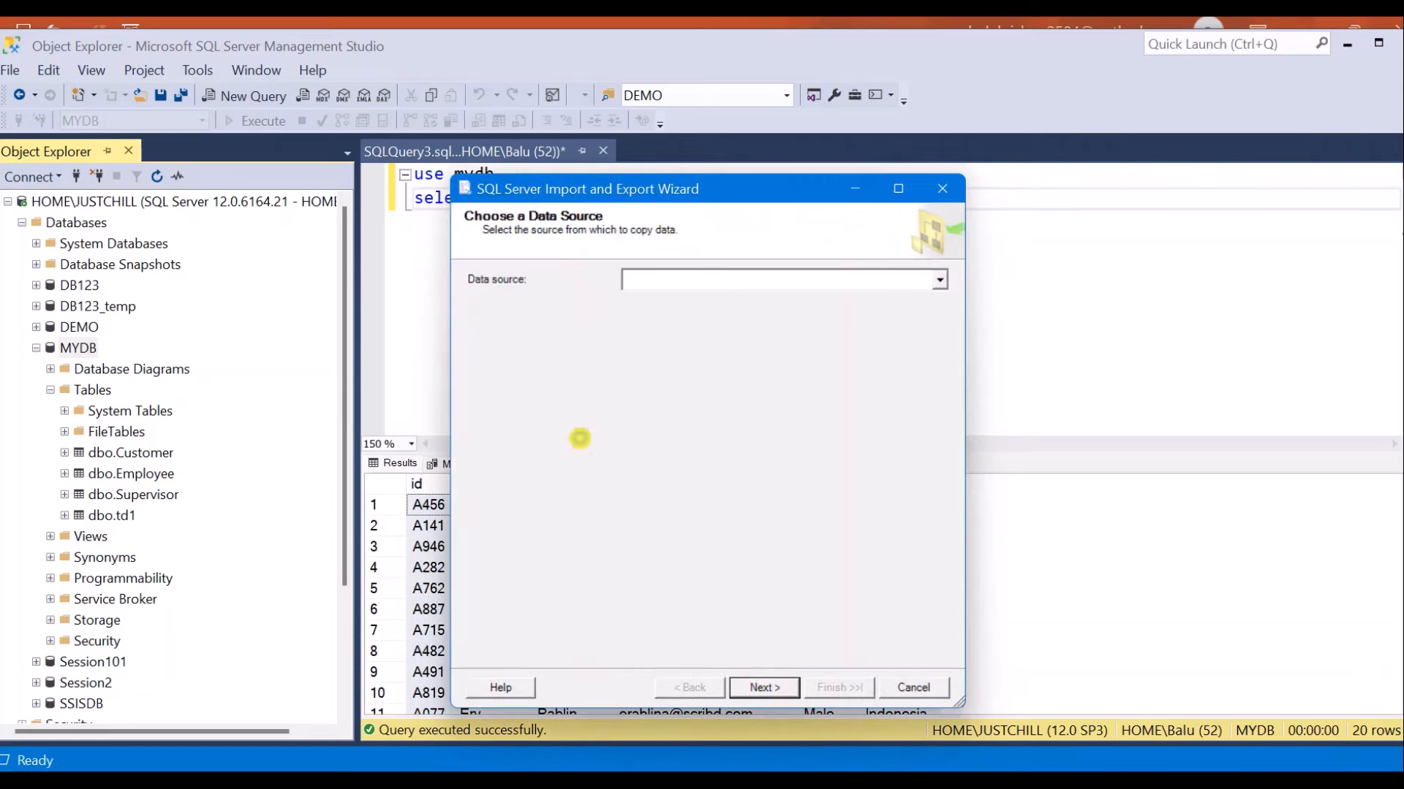
- Set the source to SQL Server Native Client 11.0 with database MYDB and continue to the destination
click(939, 279)
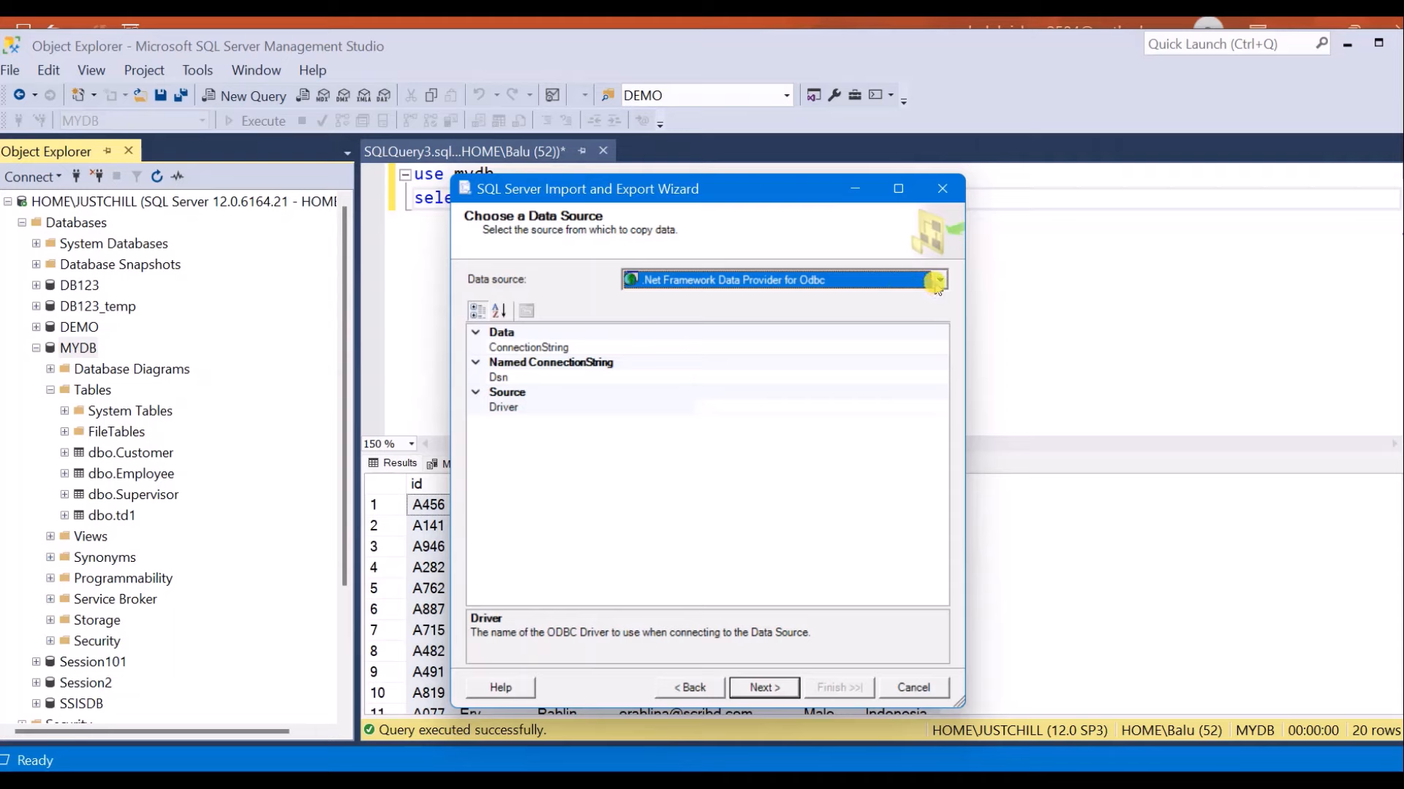
click(937, 279)
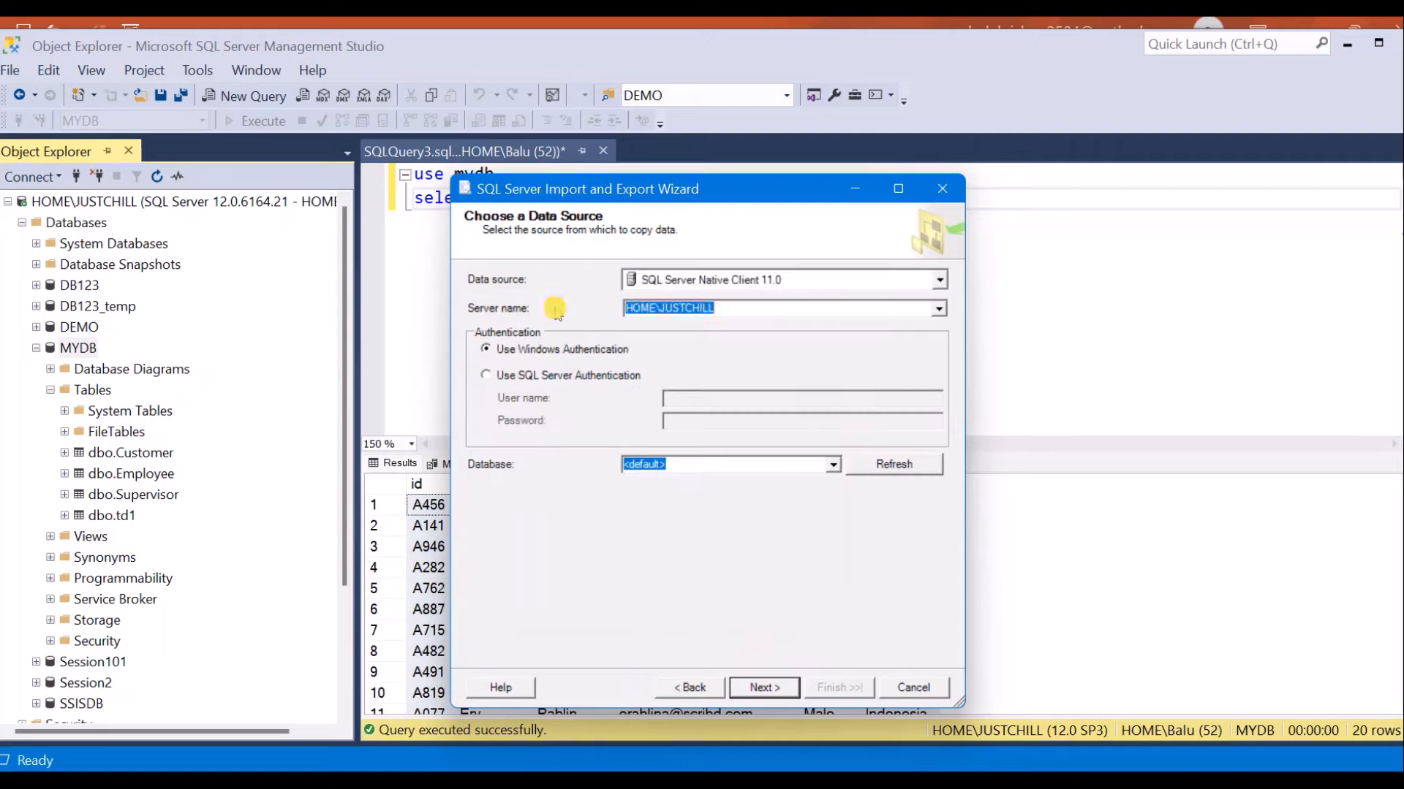
mouse_move(776, 310)
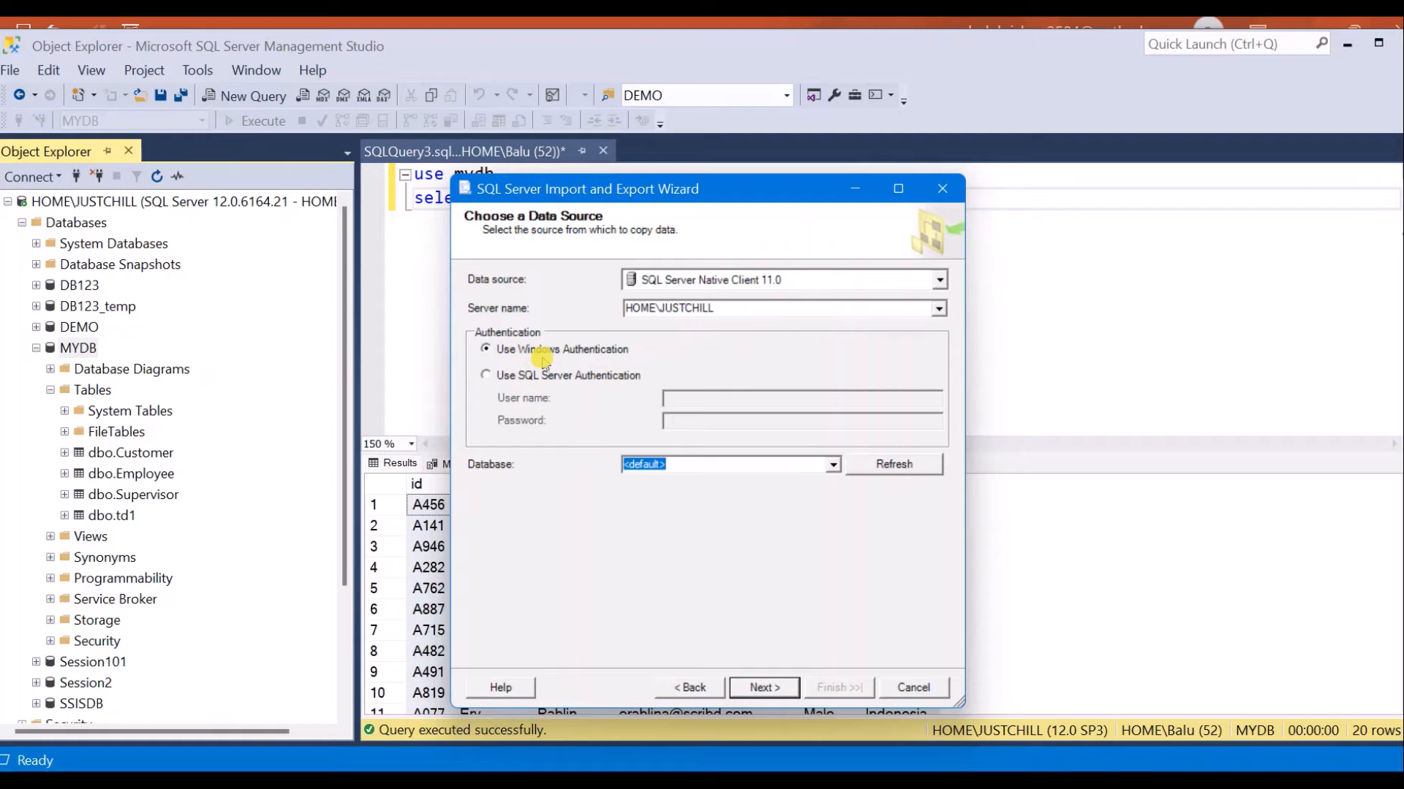
mouse_move(809, 476)
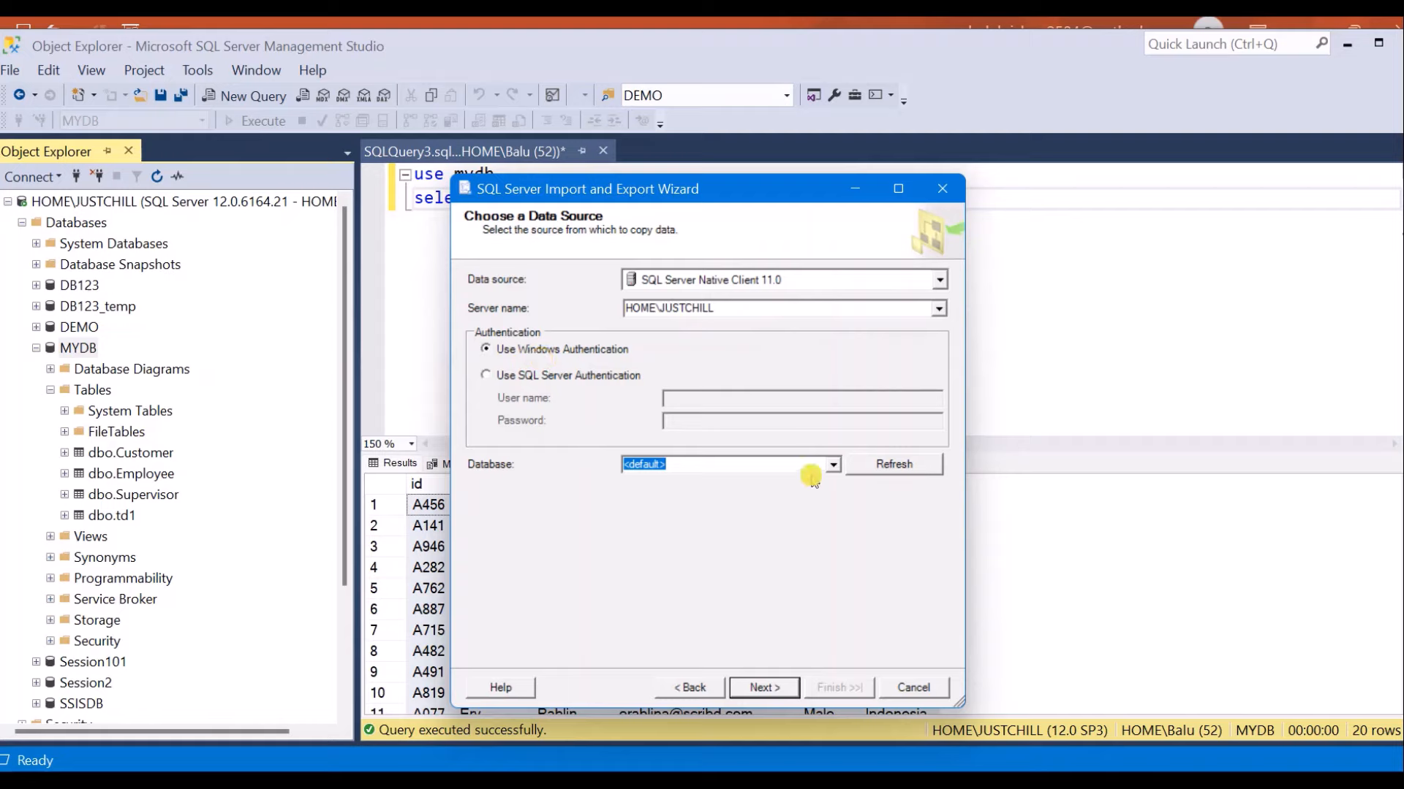
click(831, 464)
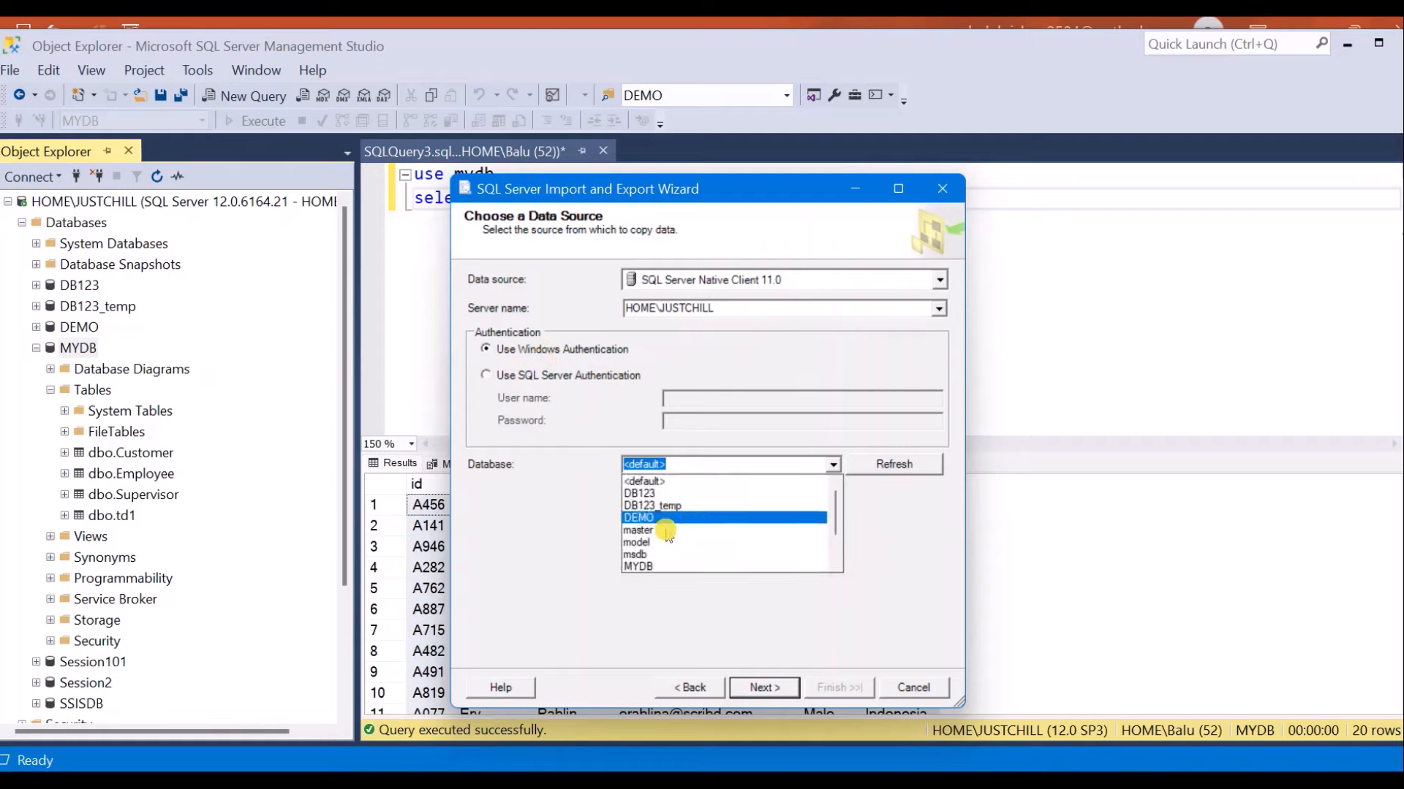
click(639, 566)
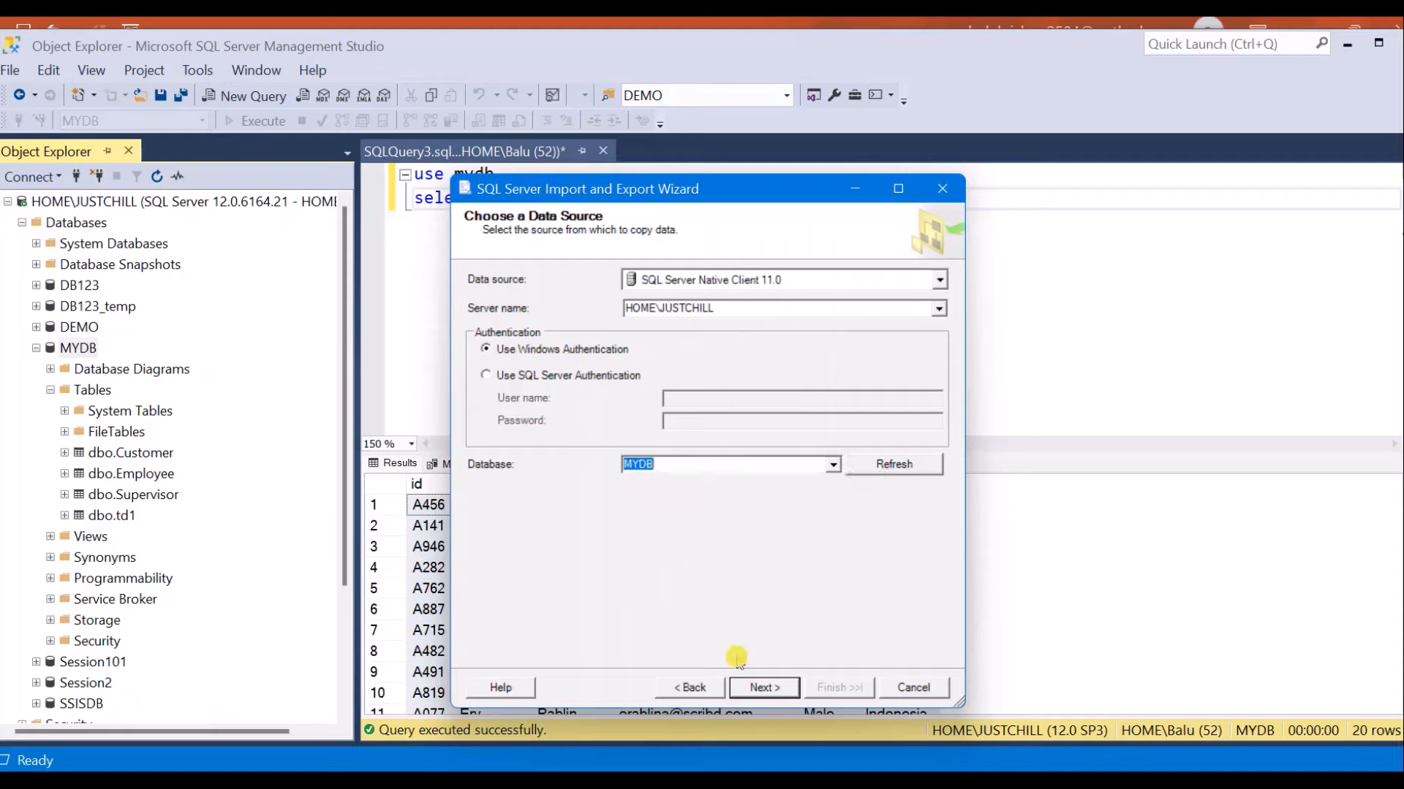
click(763, 687)
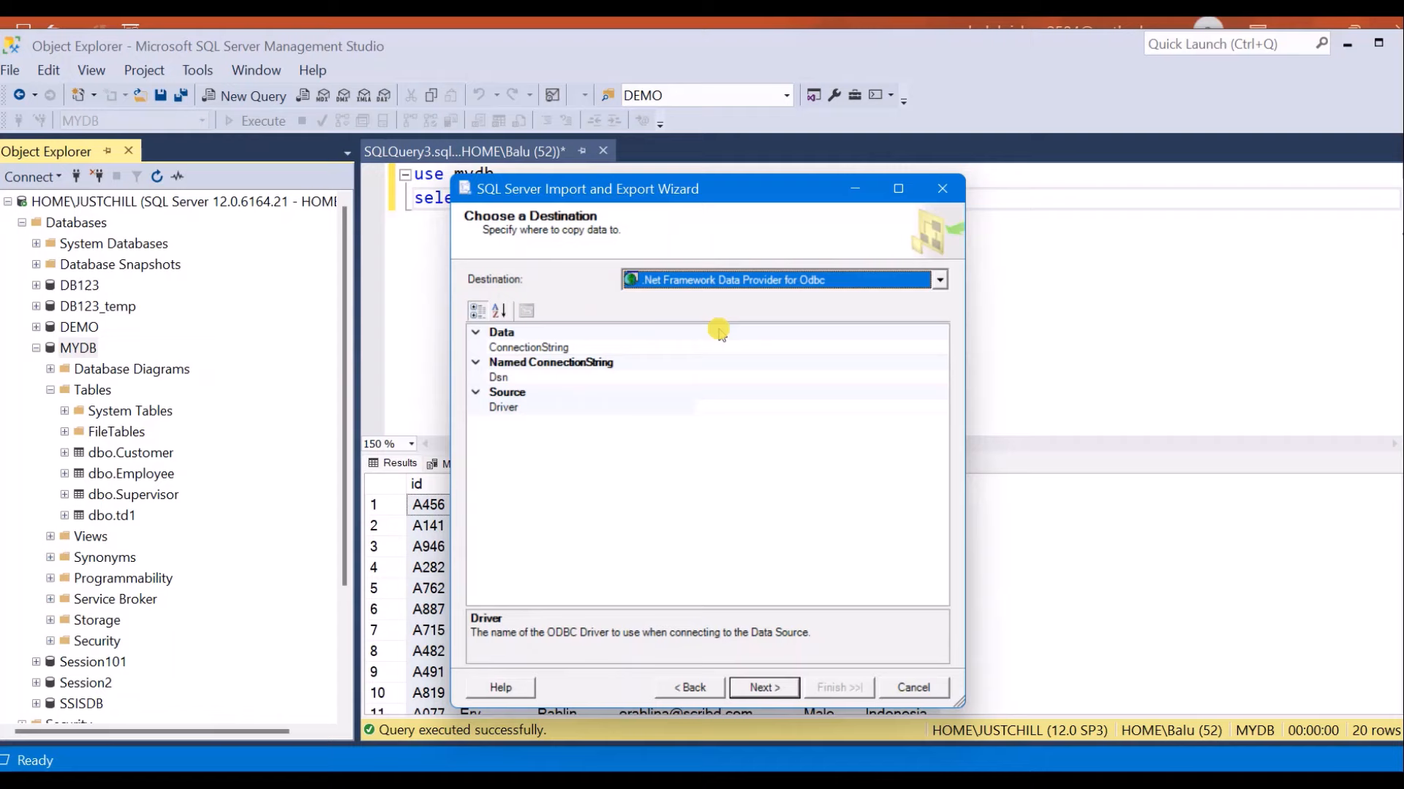
- Choose Microsoft Excel as the export destination and begin browsing for the target file
click(937, 279)
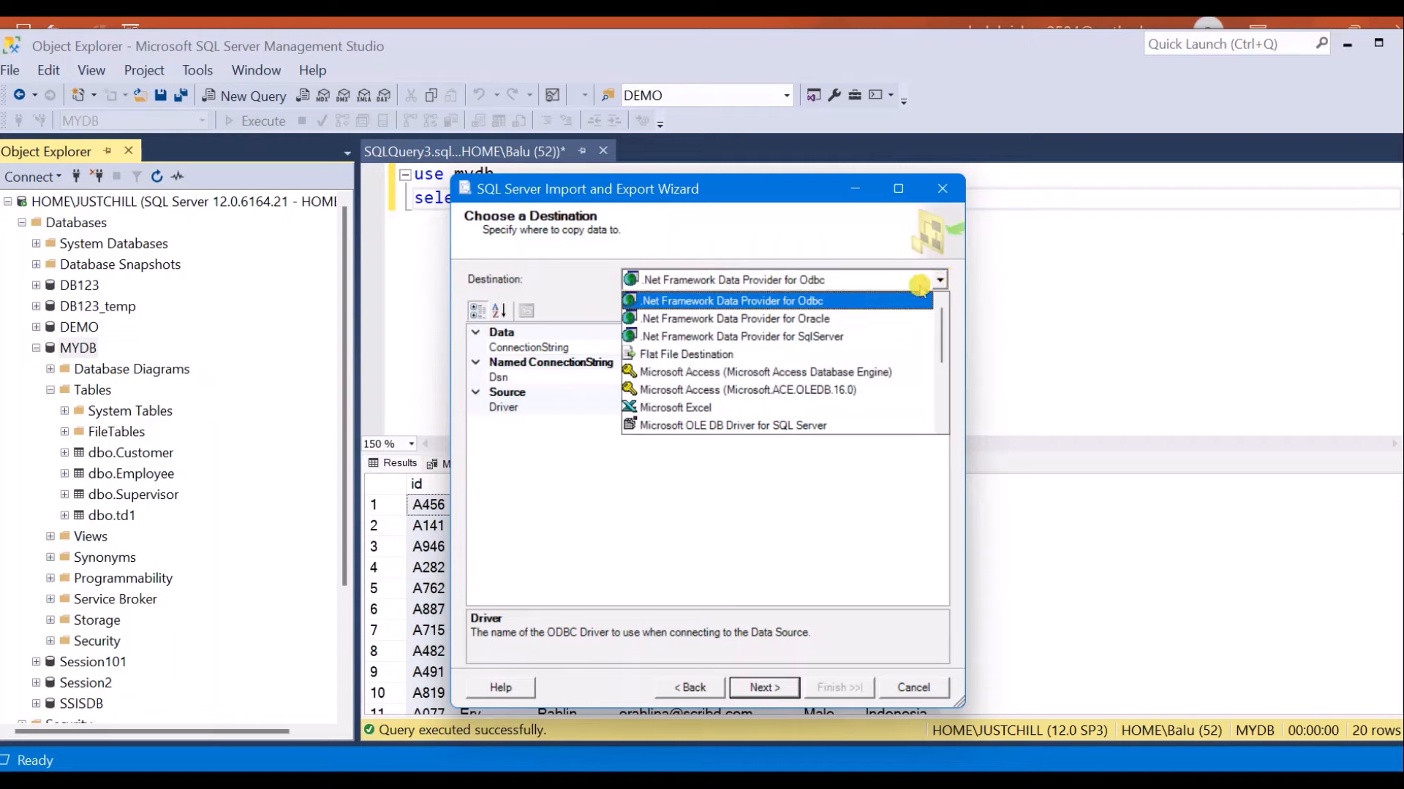
click(675, 408)
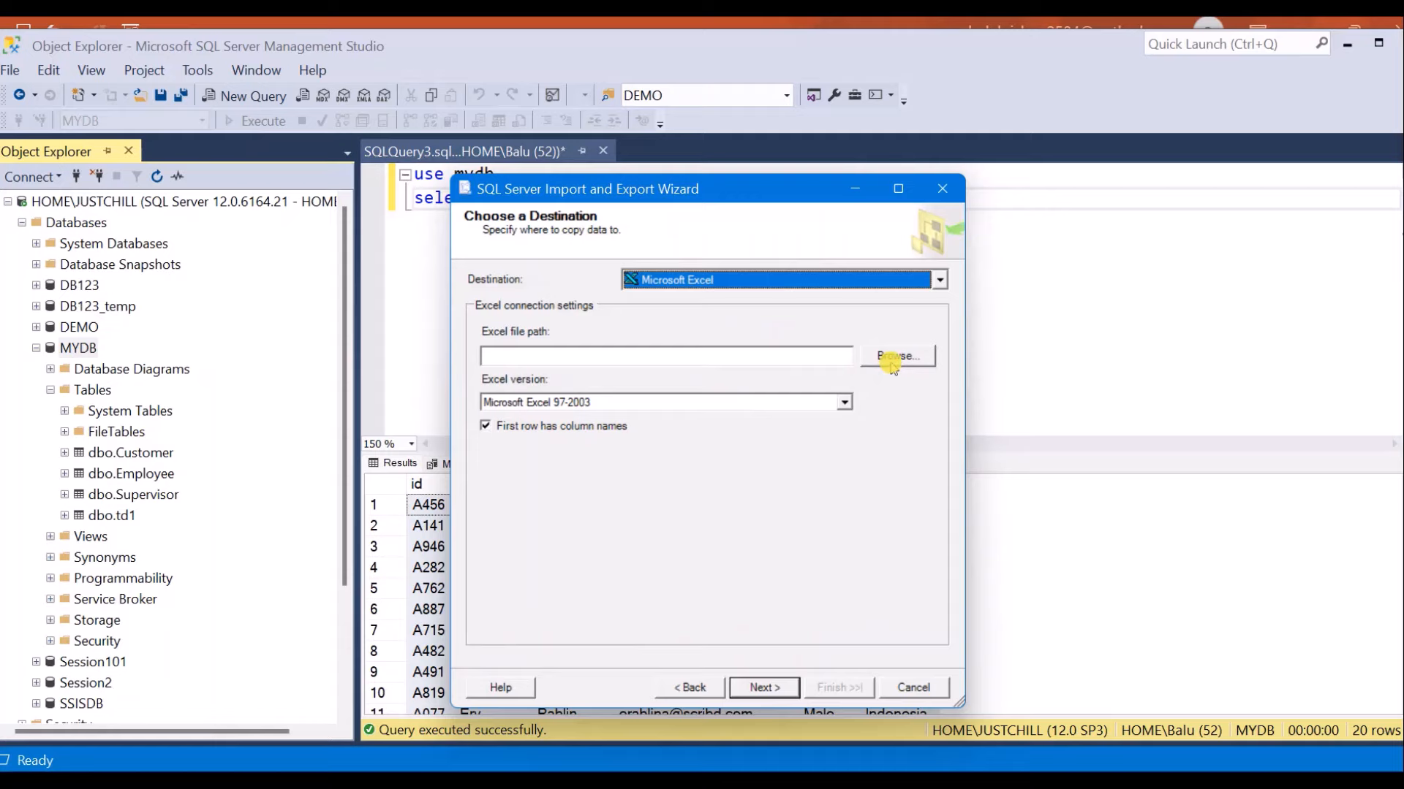
click(896, 355)
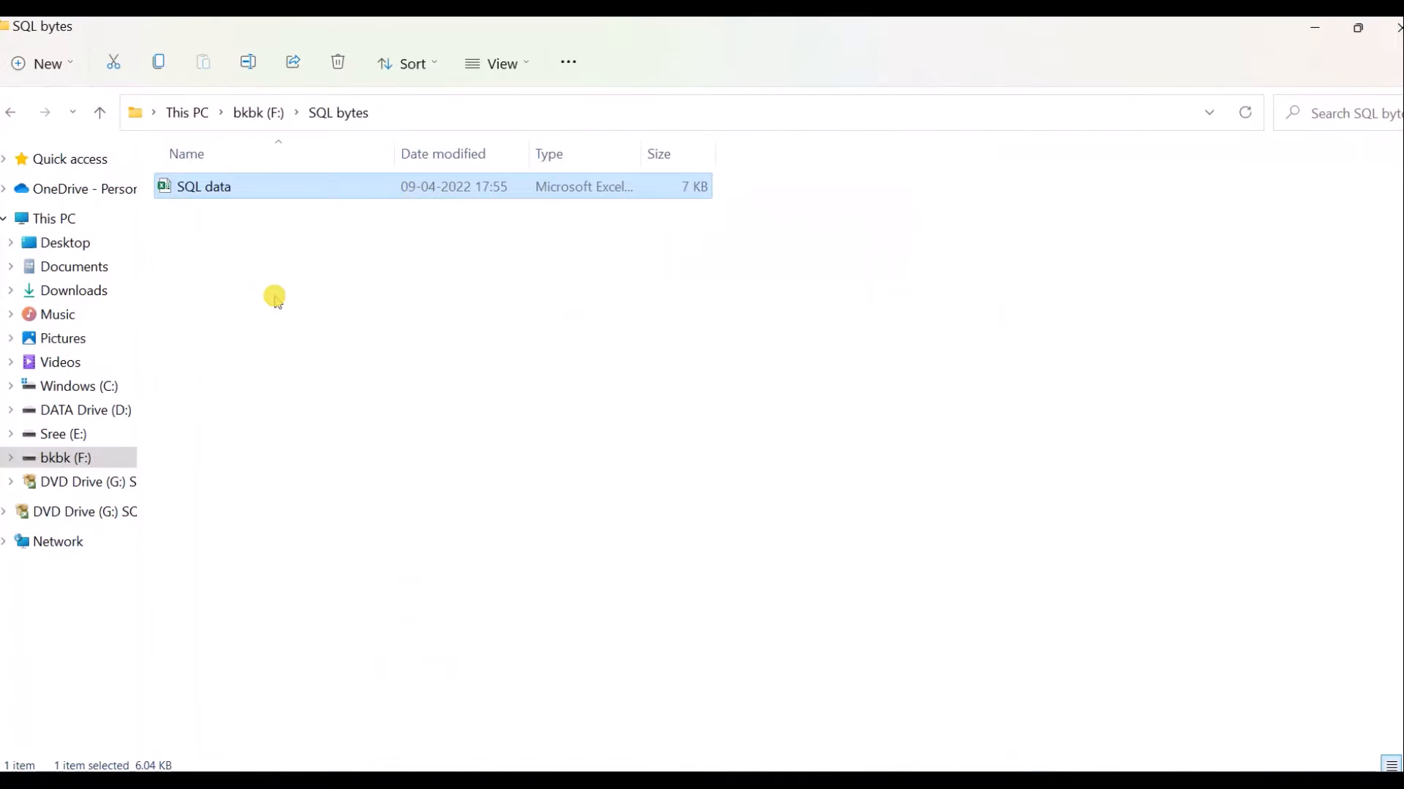
mouse_move(414, 165)
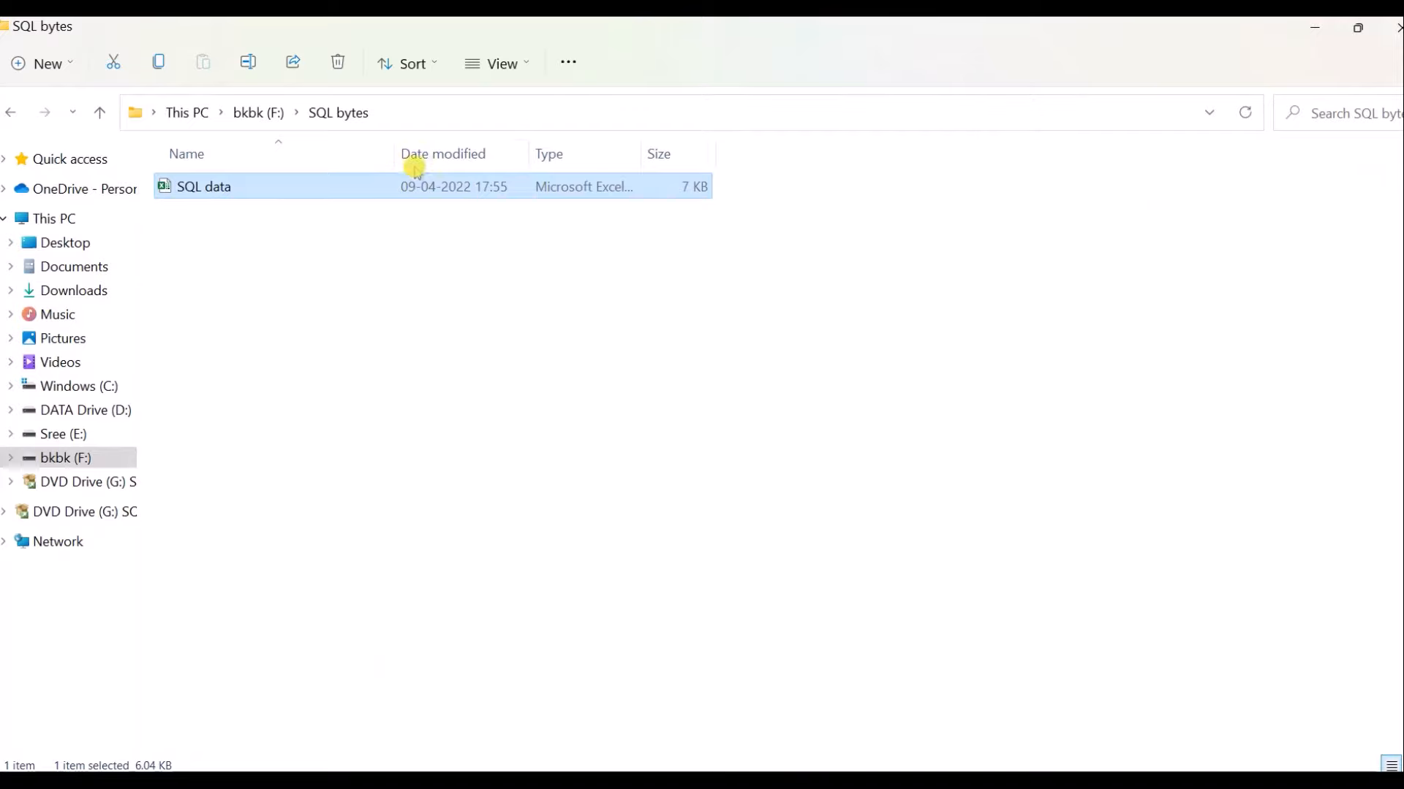
- Confirm the SQL data workbook exists in F:\SQL bytes by opening it
double_click(204, 185)
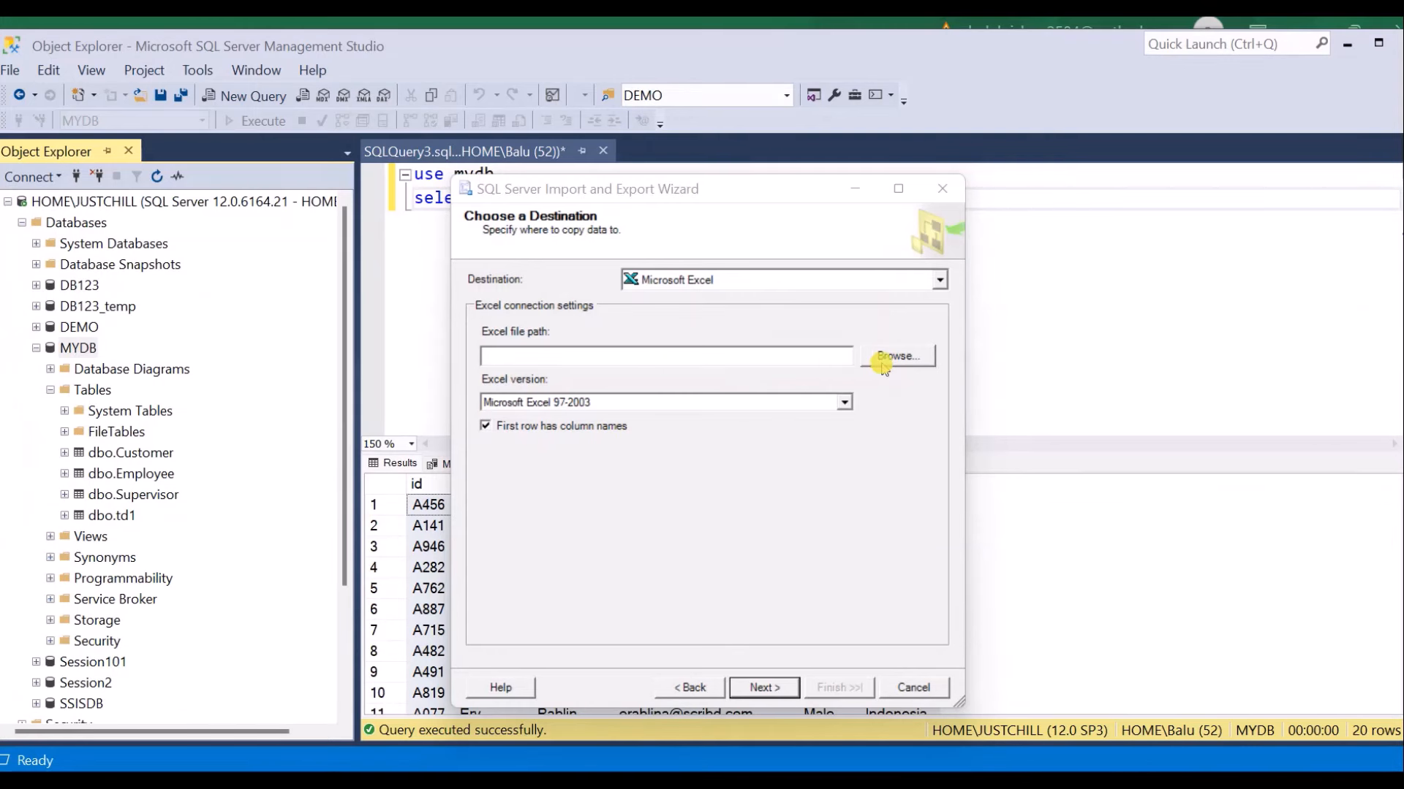
- Browse to F:\SQL bytes and select SQL data.xlsx as the Excel file for the export
click(897, 356)
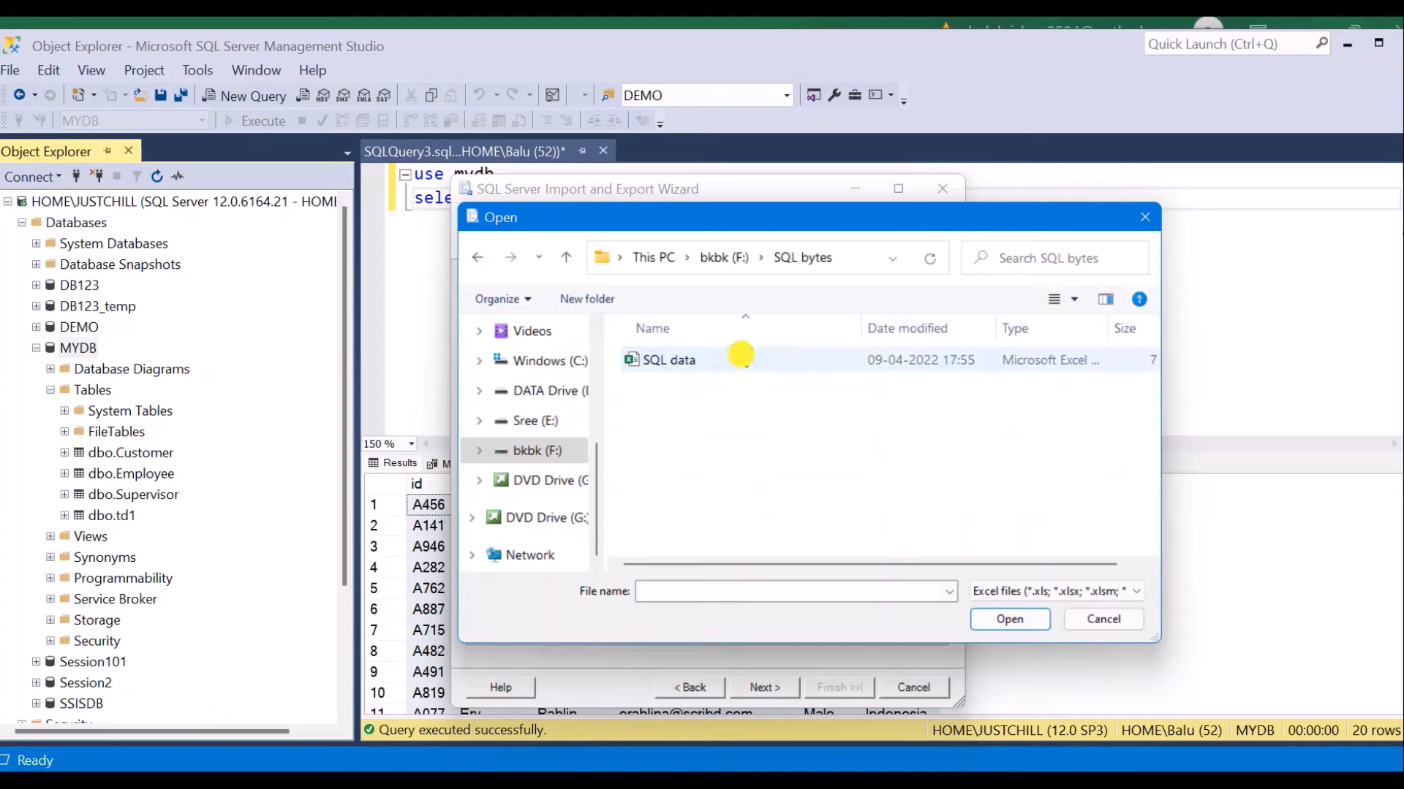
click(668, 359)
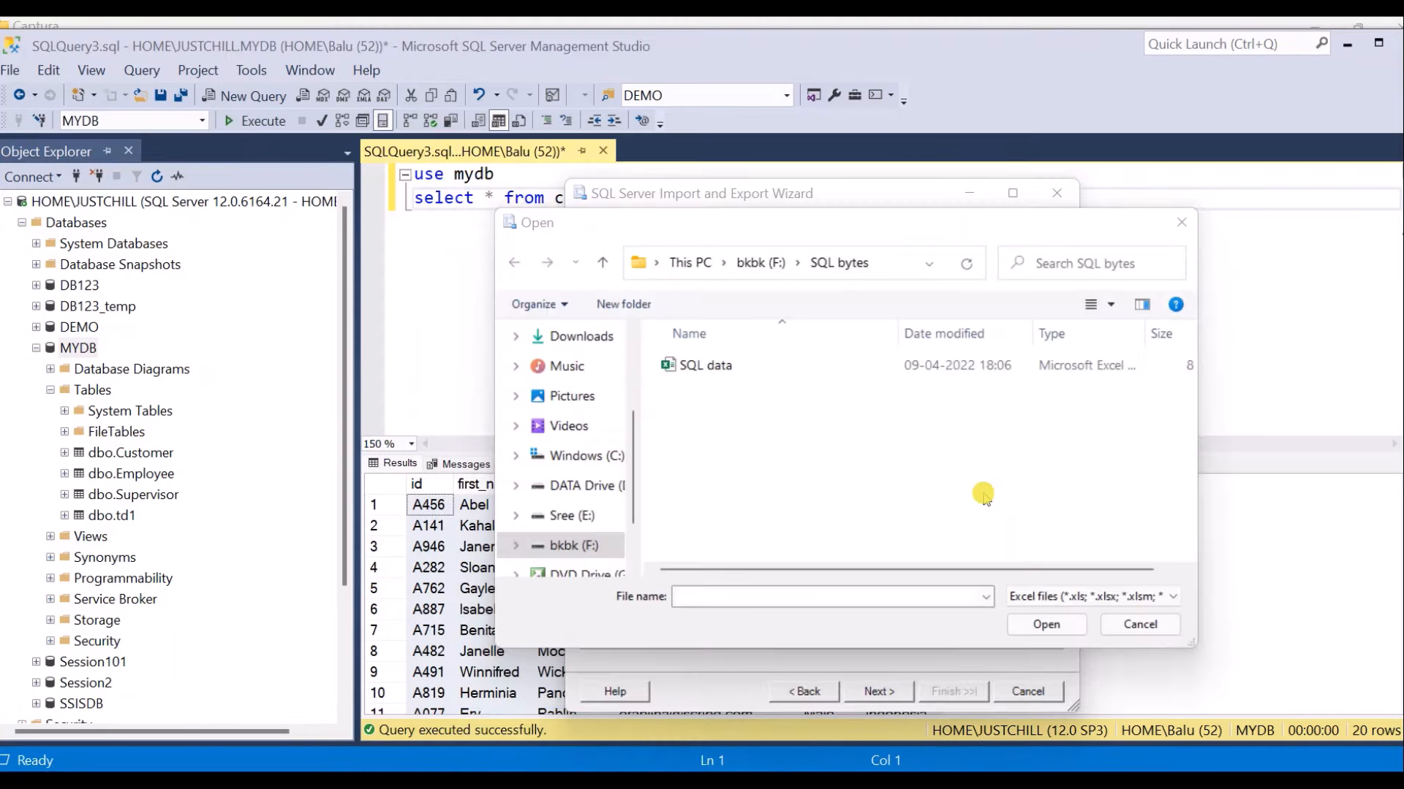
mouse_move(801, 481)
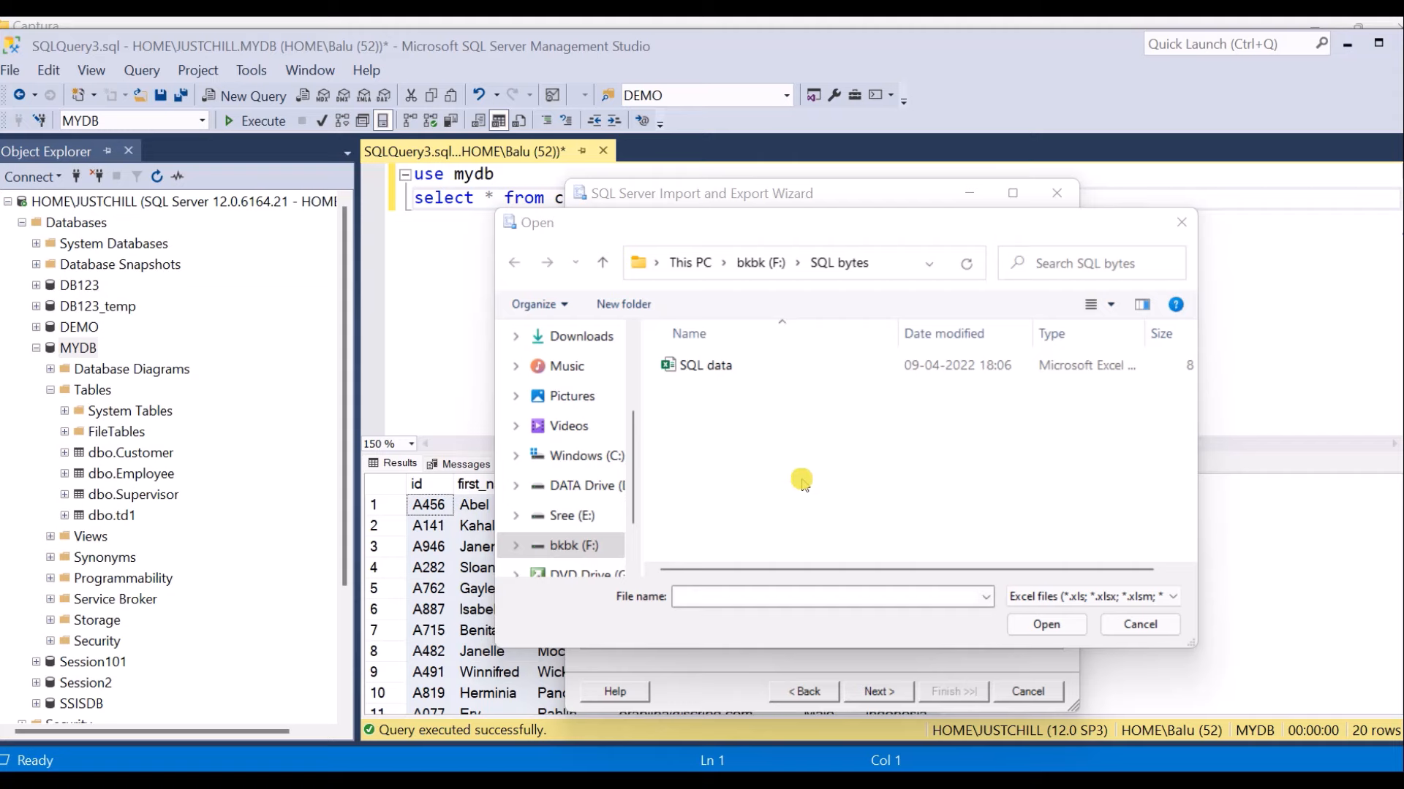
right_click(801, 481)
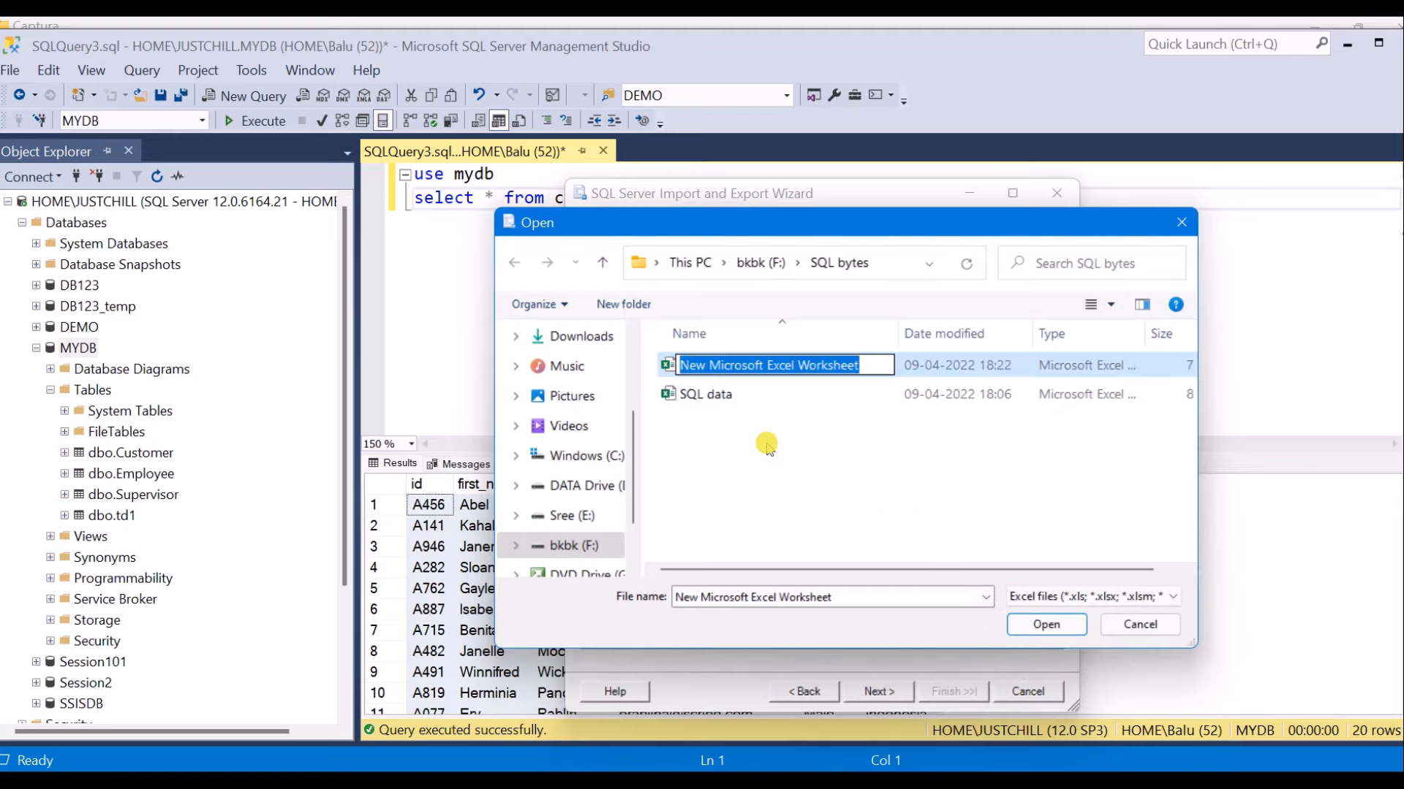
text(ex)
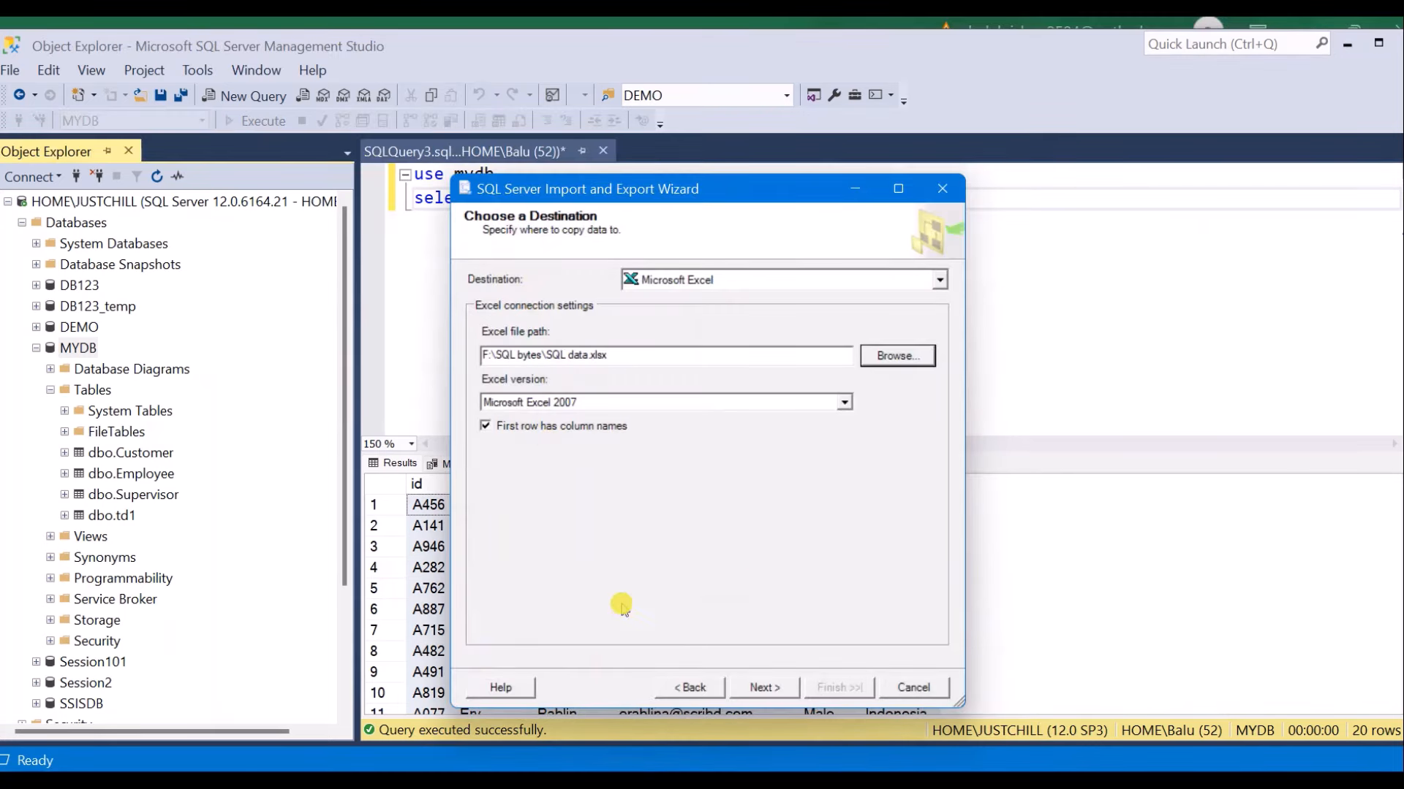
mouse_move(571, 356)
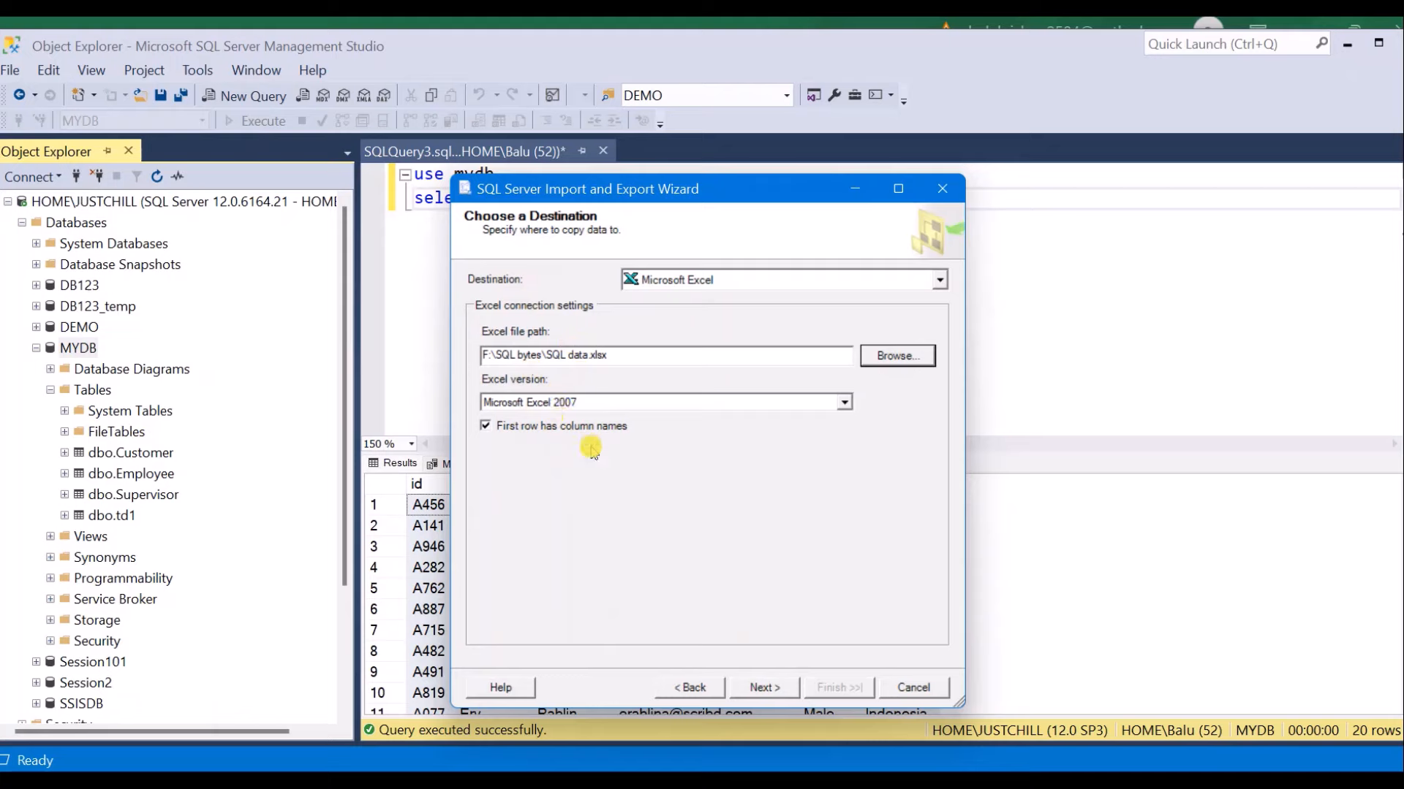
mouse_move(763, 687)
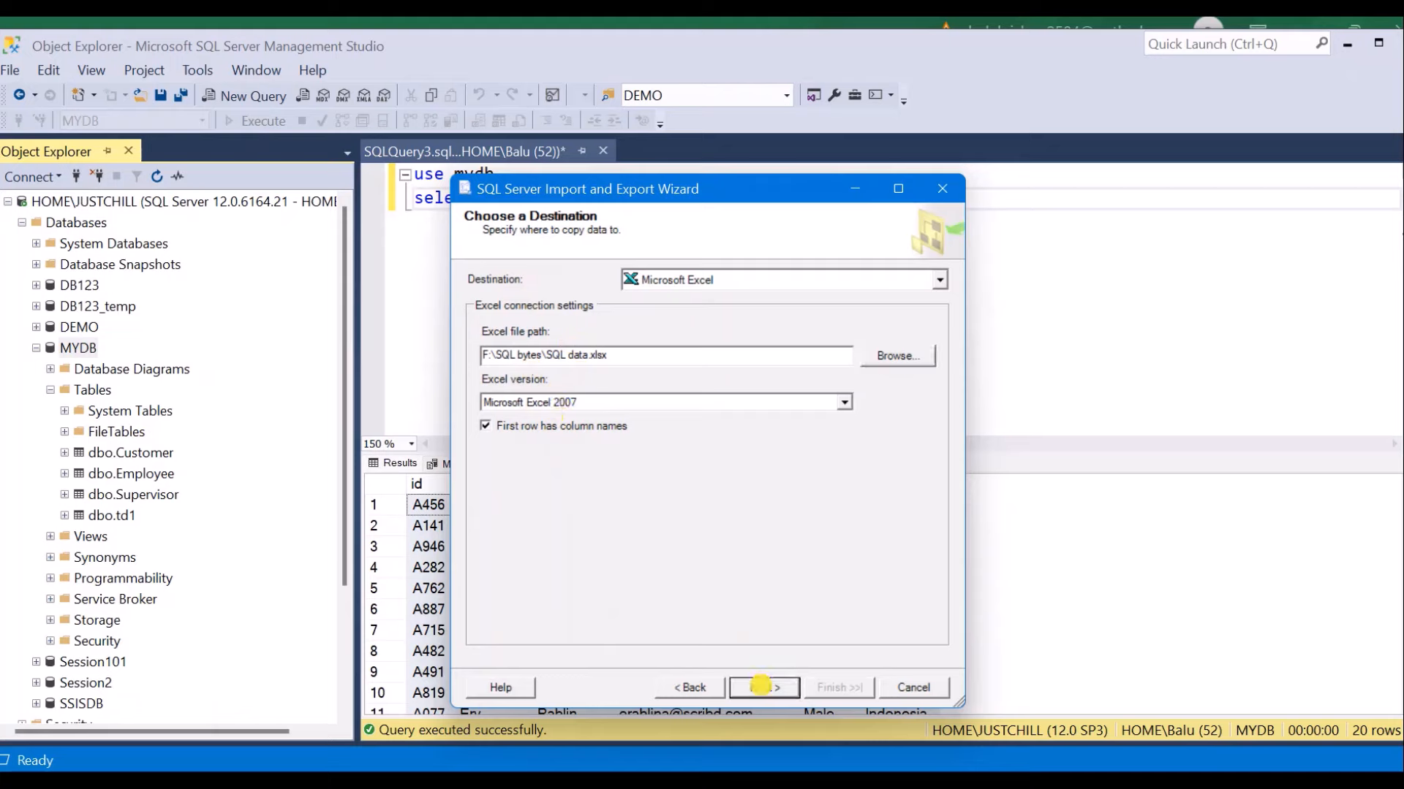
- Accept the Excel 2007 destination with header row enabled and continue
click(763, 687)
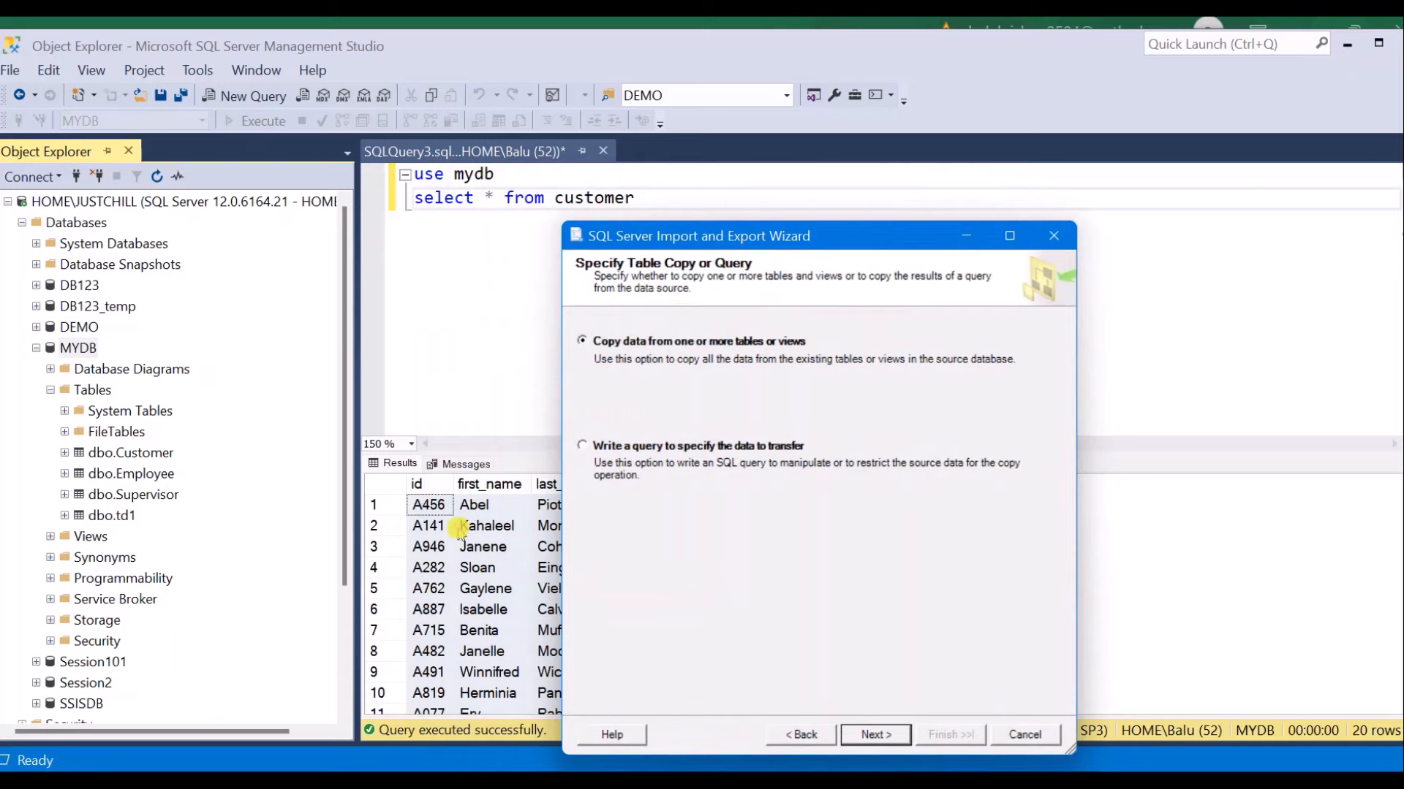
mouse_move(671, 455)
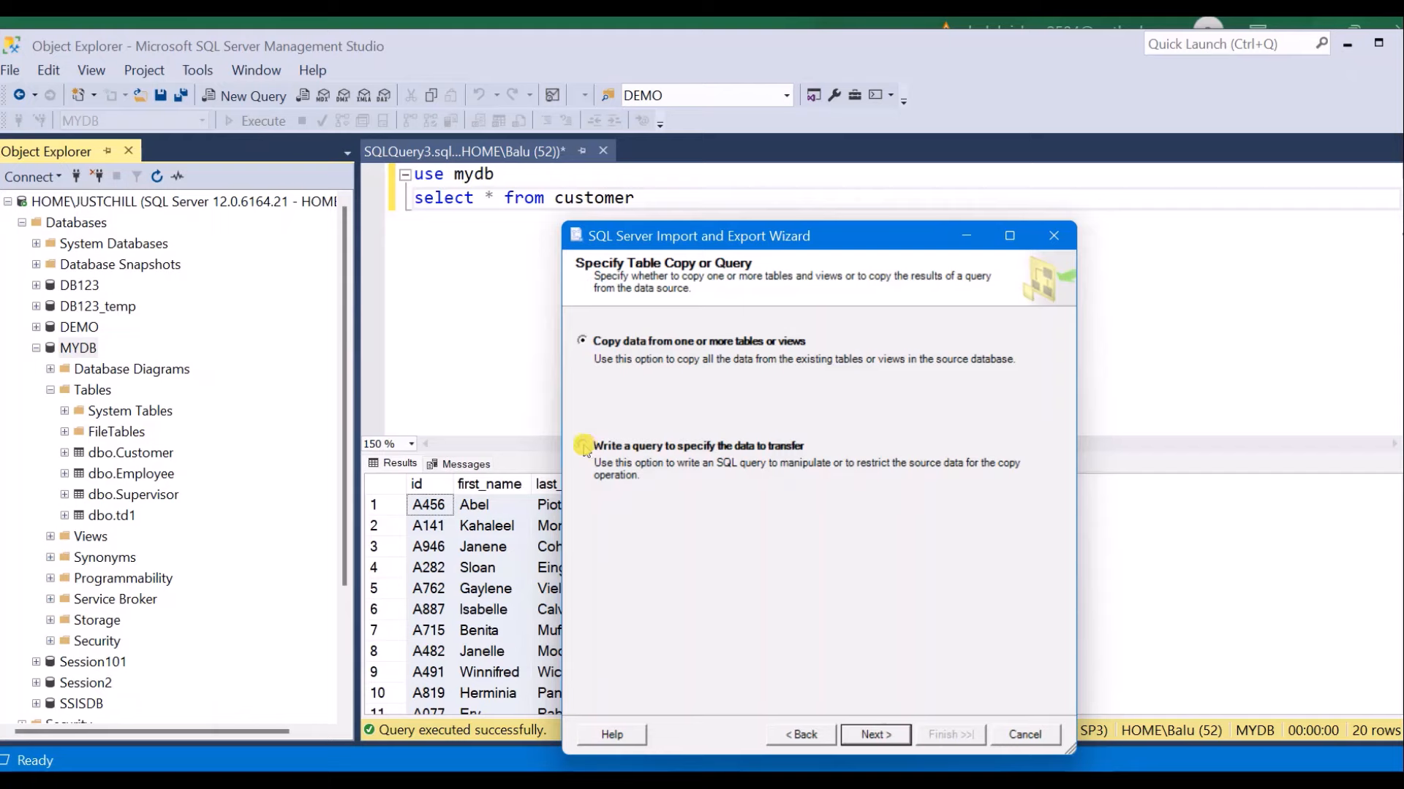
- Try the 'Write a query' option, go back, and choose to copy data from tables or views instead
click(583, 446)
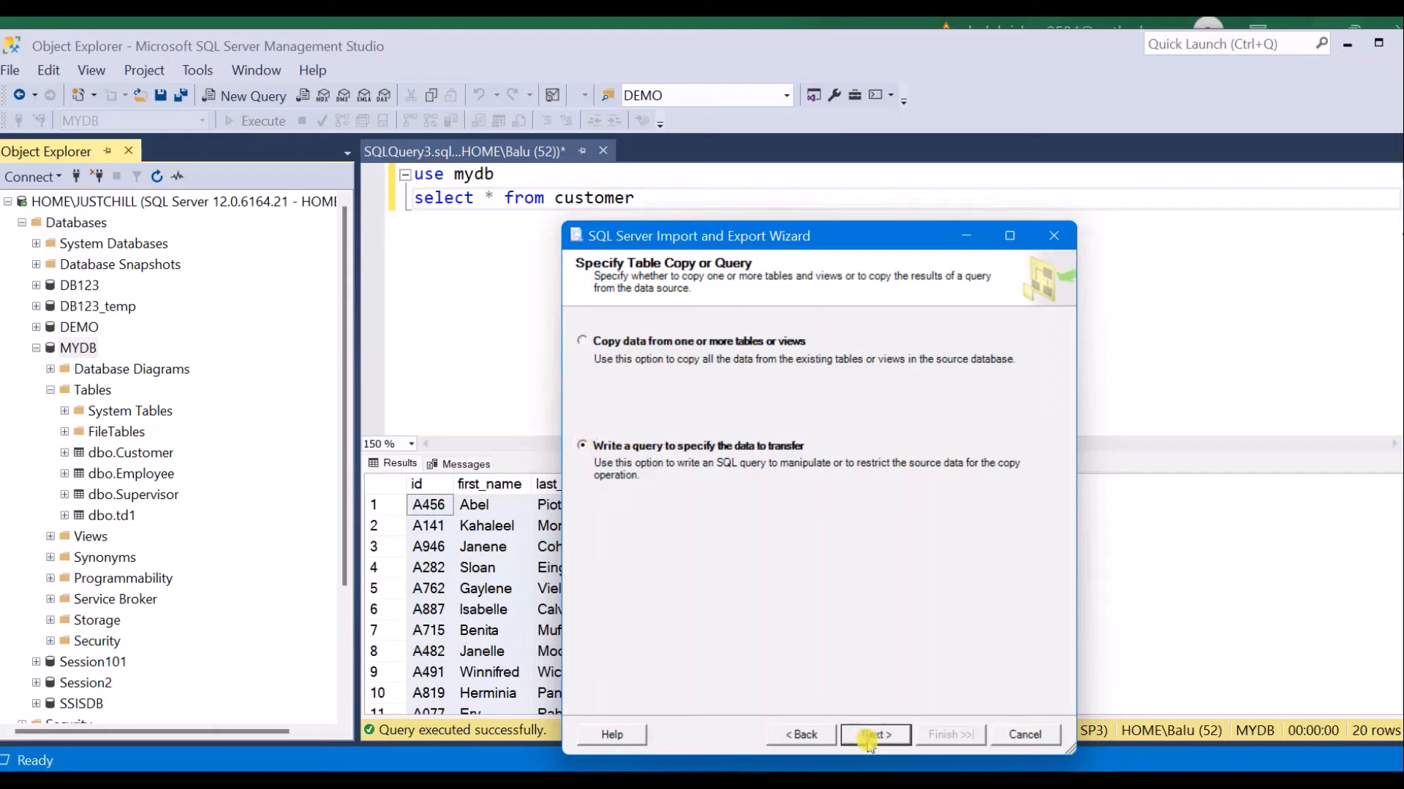
click(874, 736)
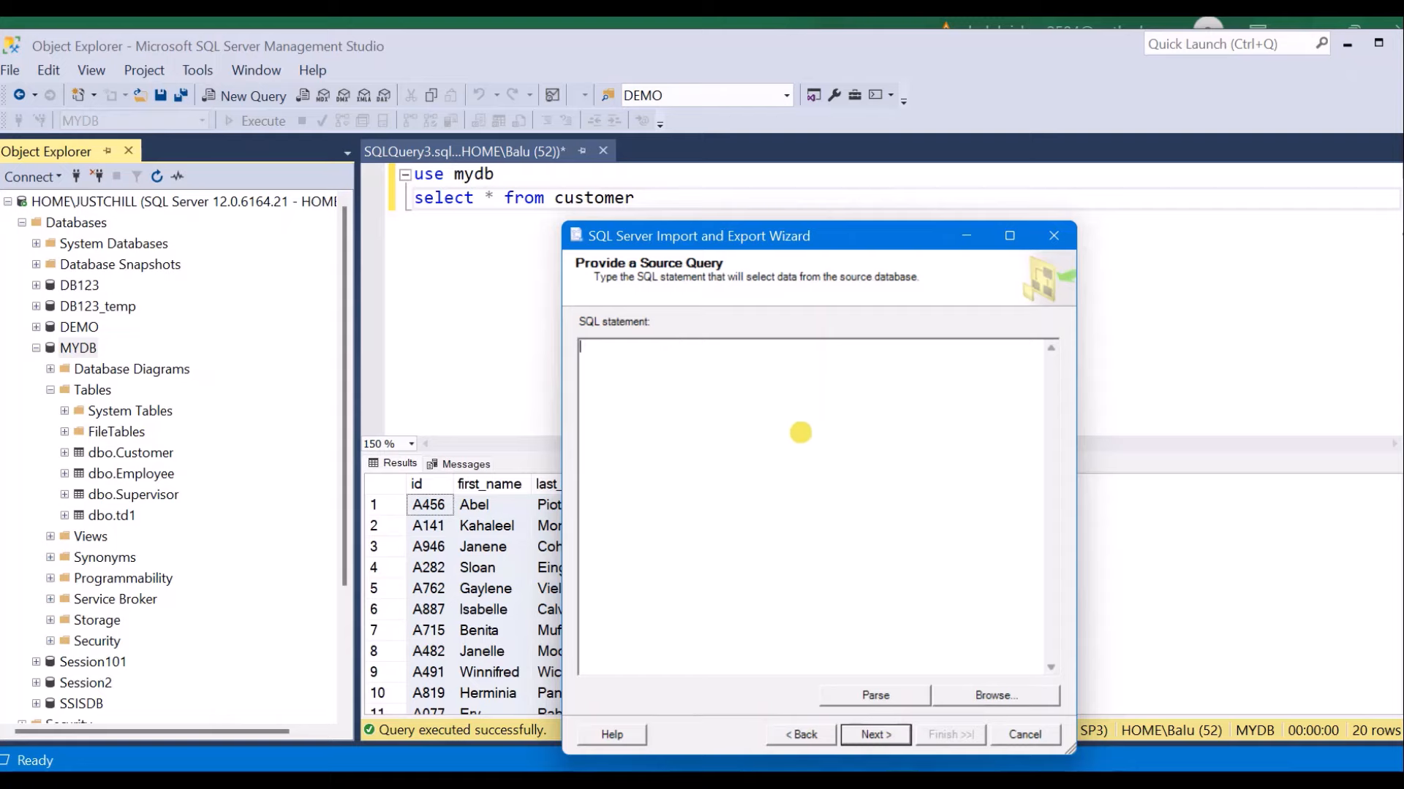
mouse_move(804, 560)
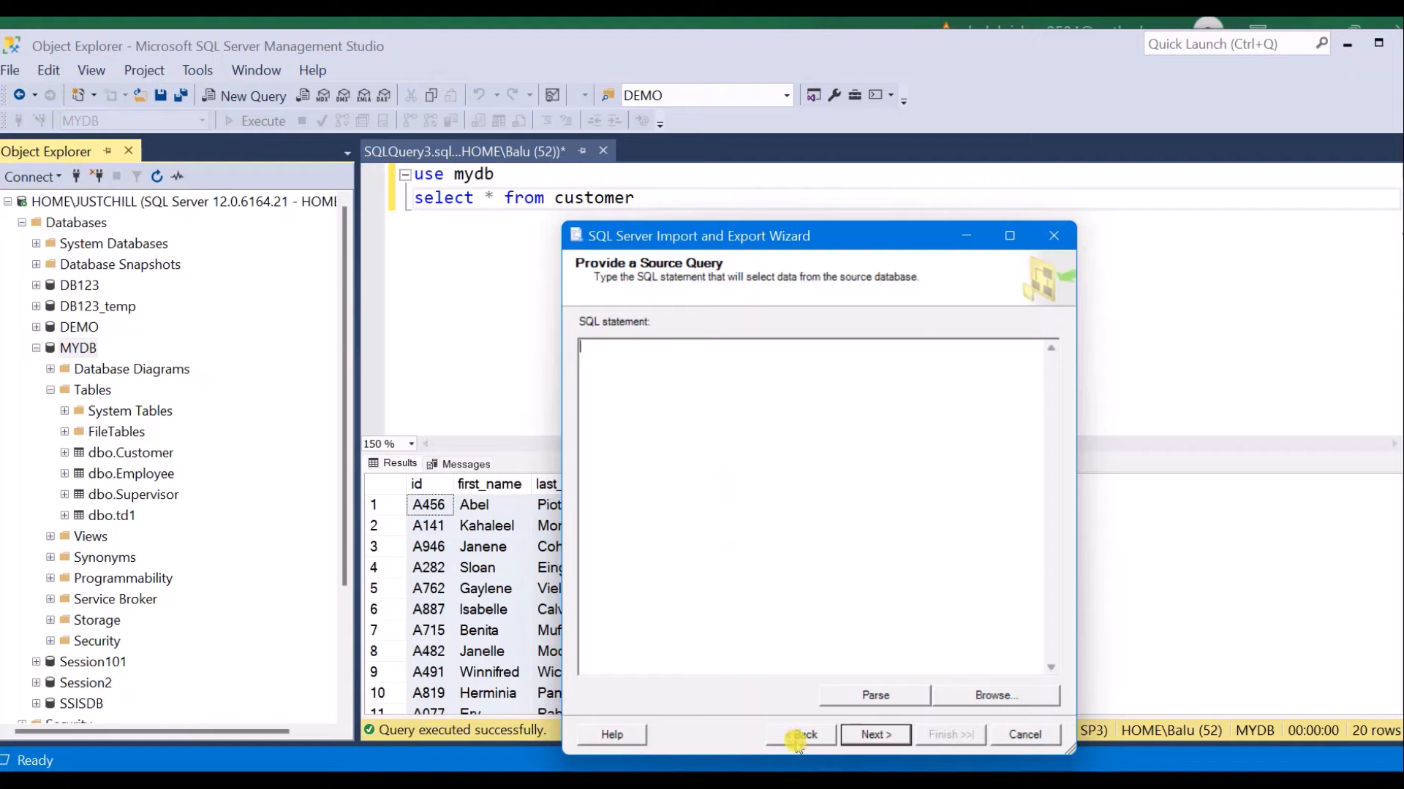
click(800, 734)
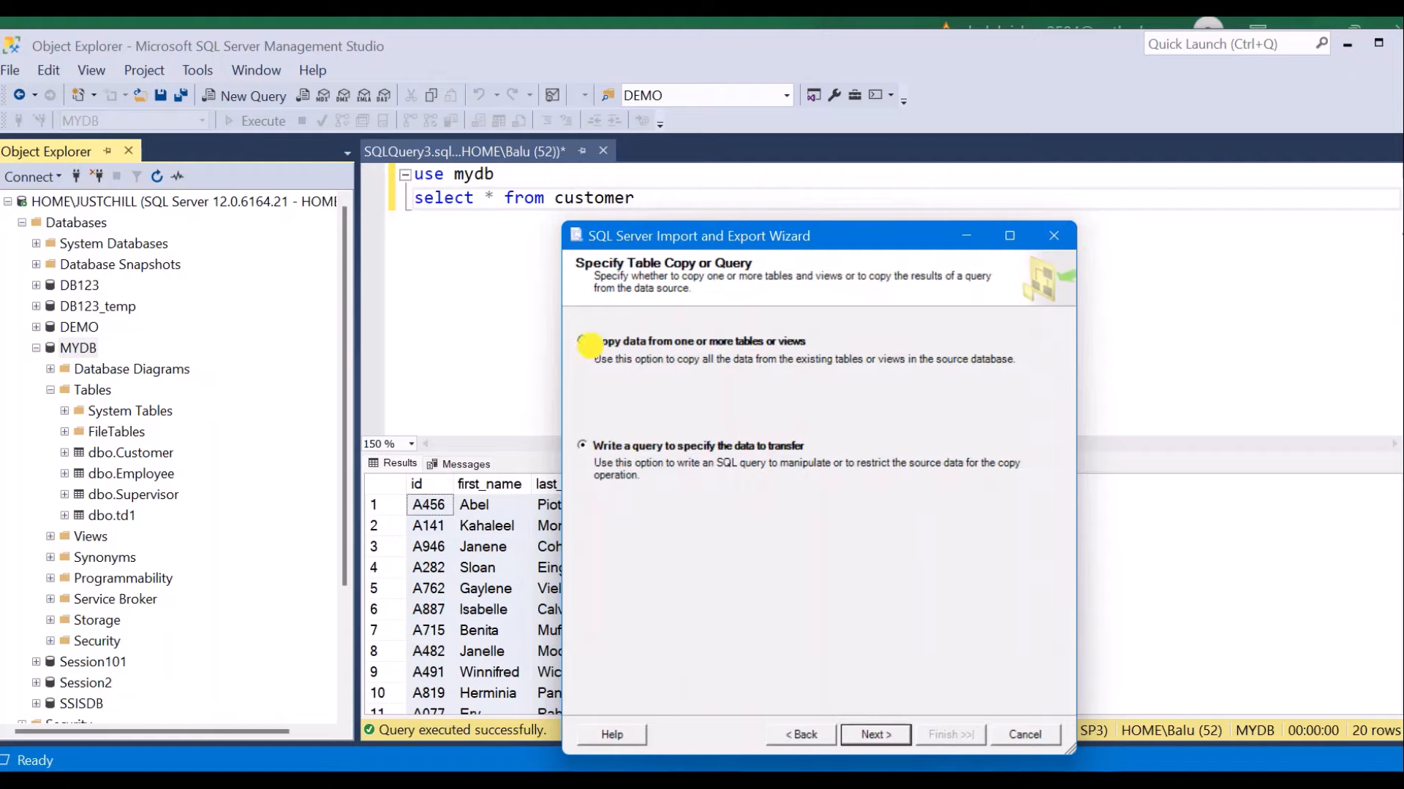
click(584, 341)
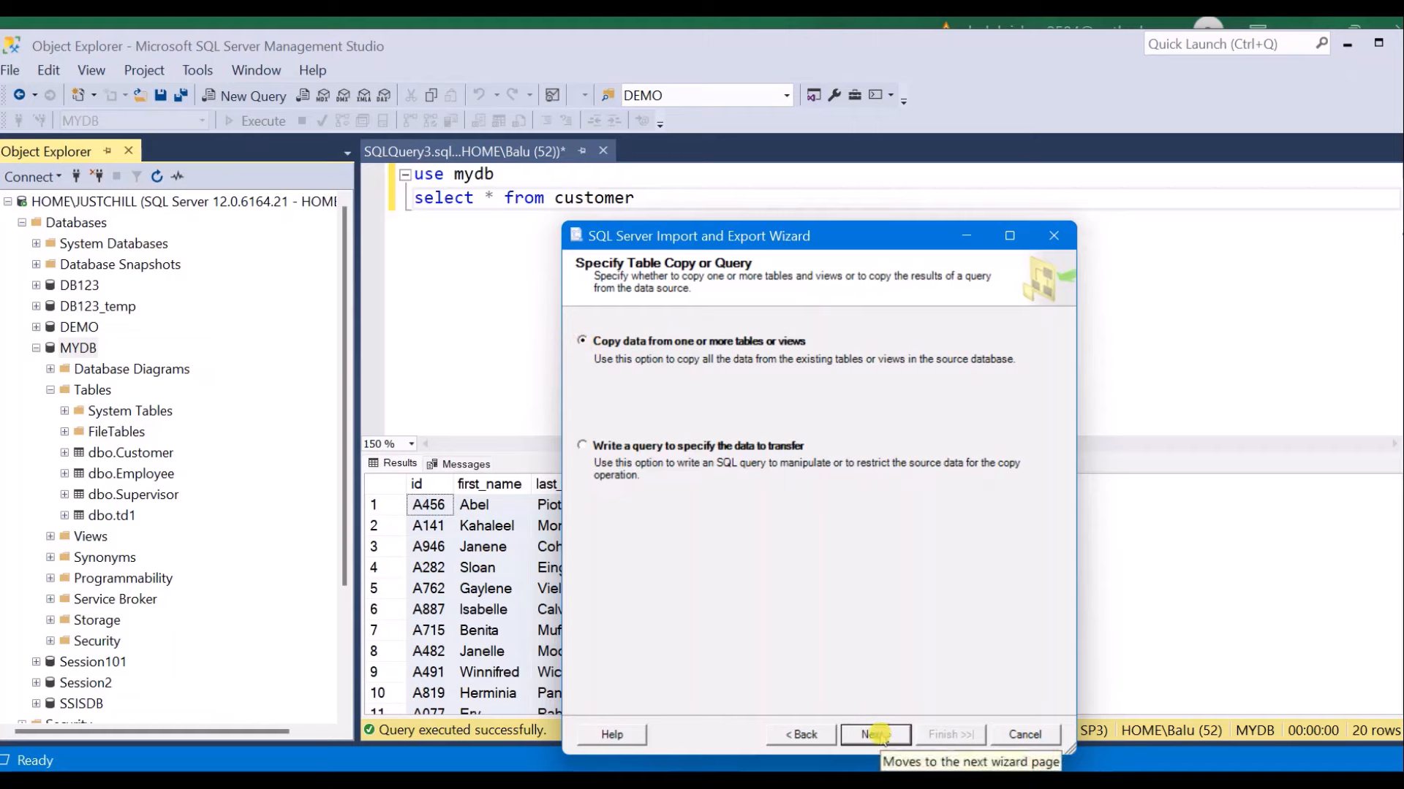
click(875, 734)
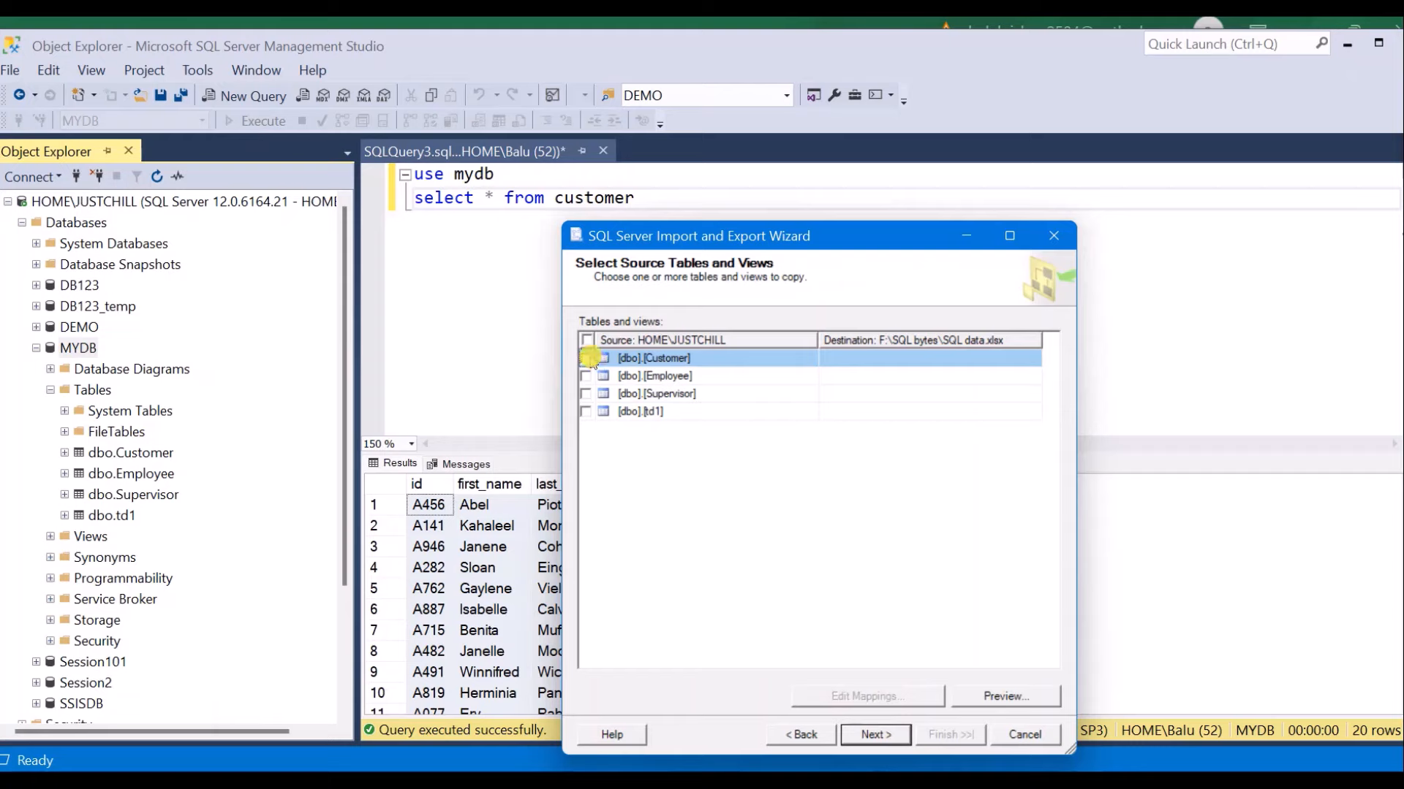
- Check [dbo].[Customer] for export as Customer_exported, preview its rows, and continue to data type mapping
click(586, 358)
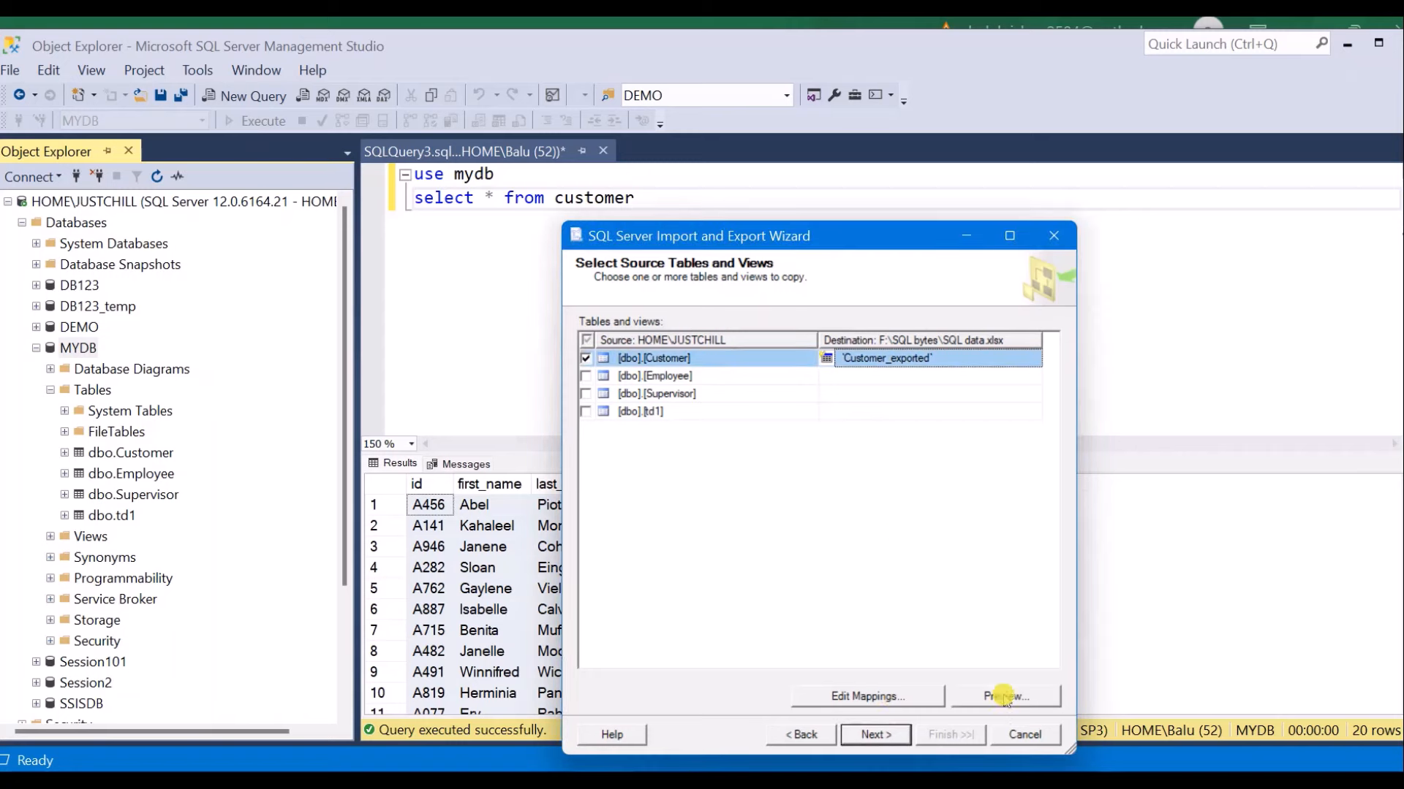
click(1004, 695)
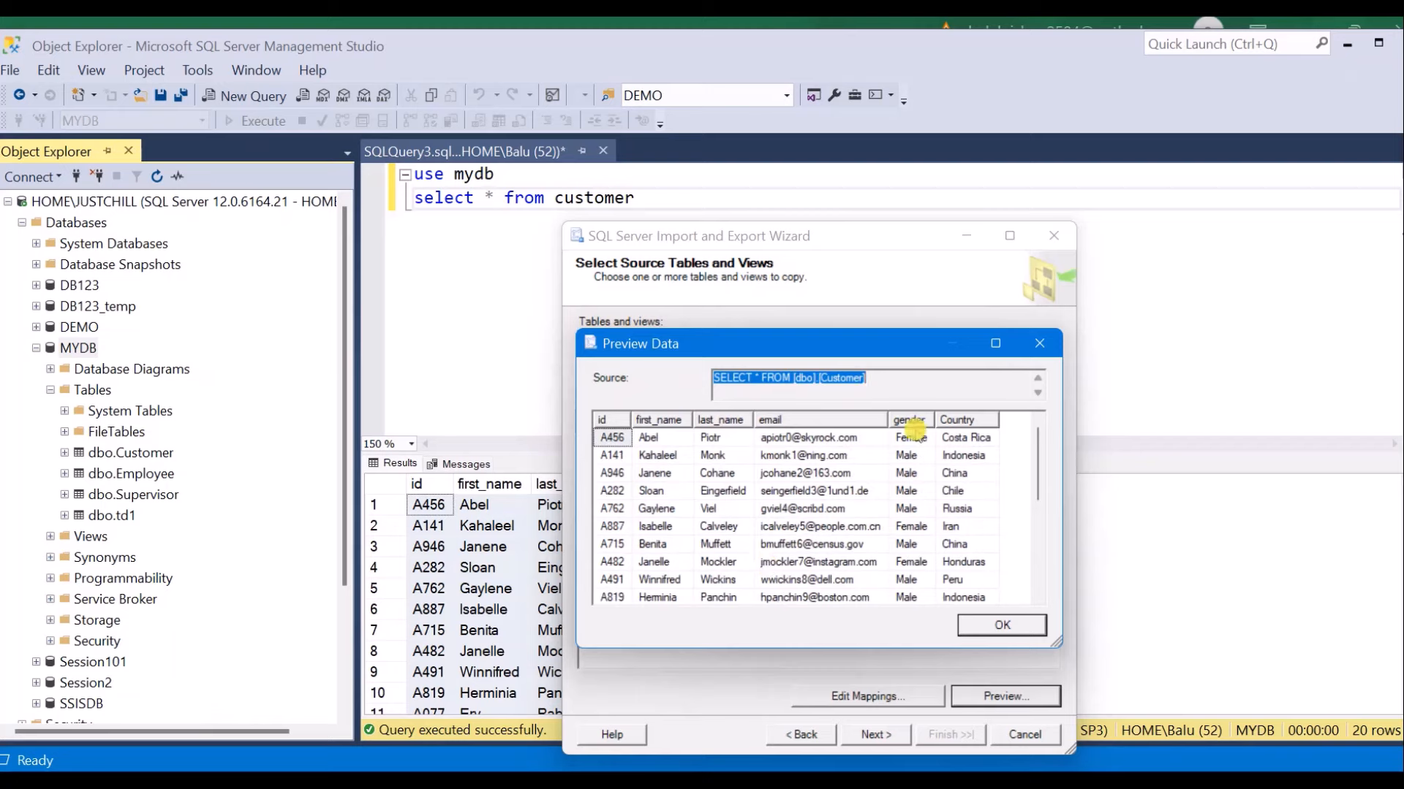
click(1000, 624)
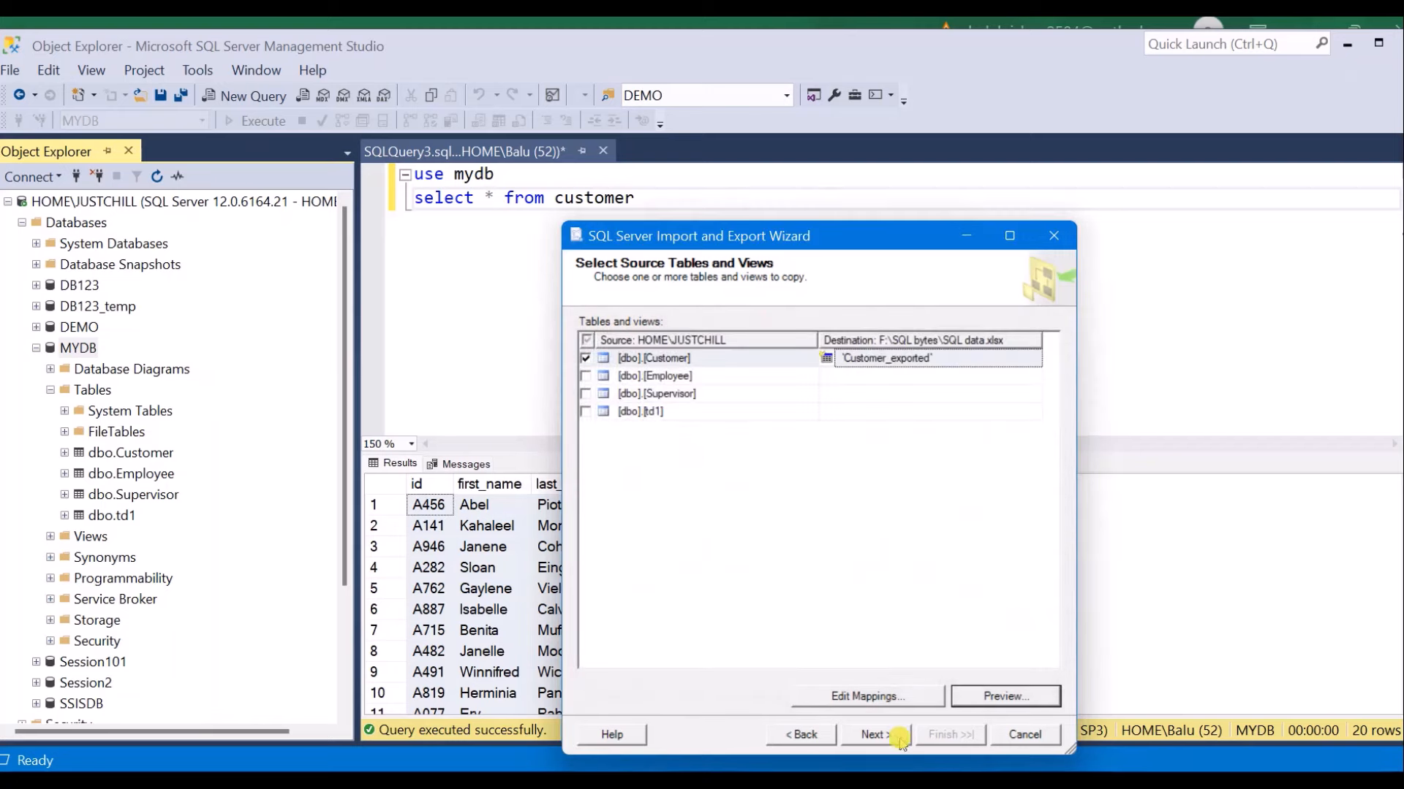
click(874, 734)
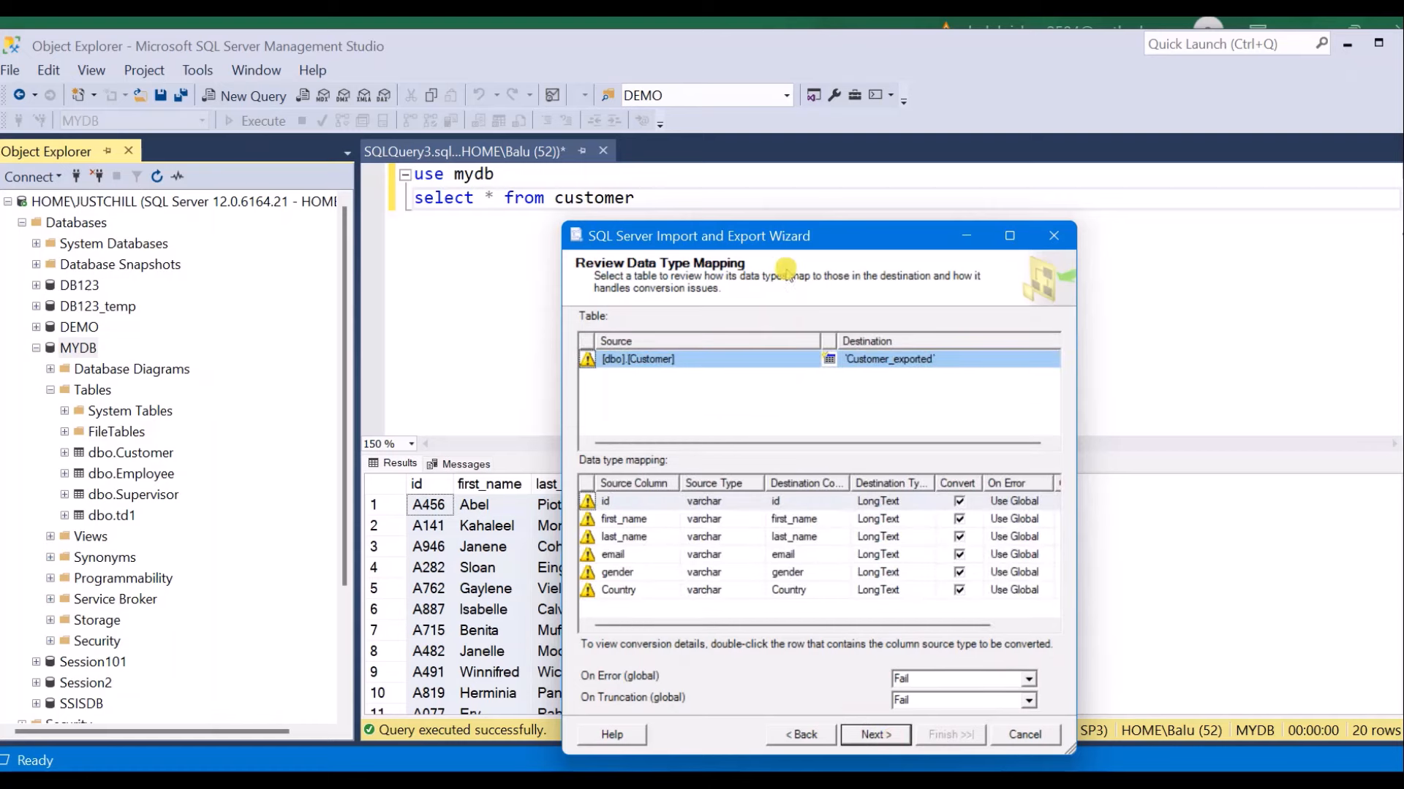
- Accept the mappings, run the package immediately so 20 rows copy to Customer_exported, and close the wizard
click(874, 734)
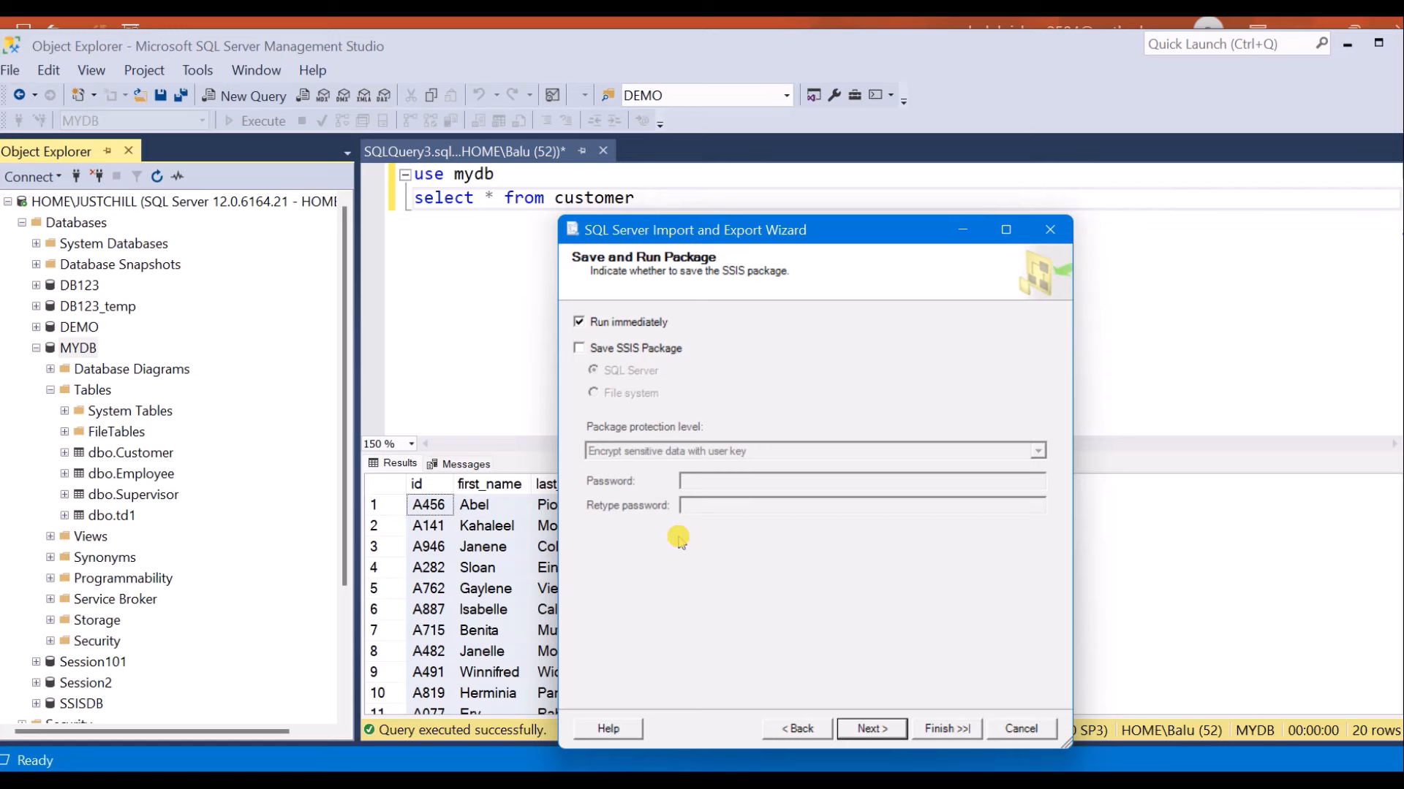
click(868, 729)
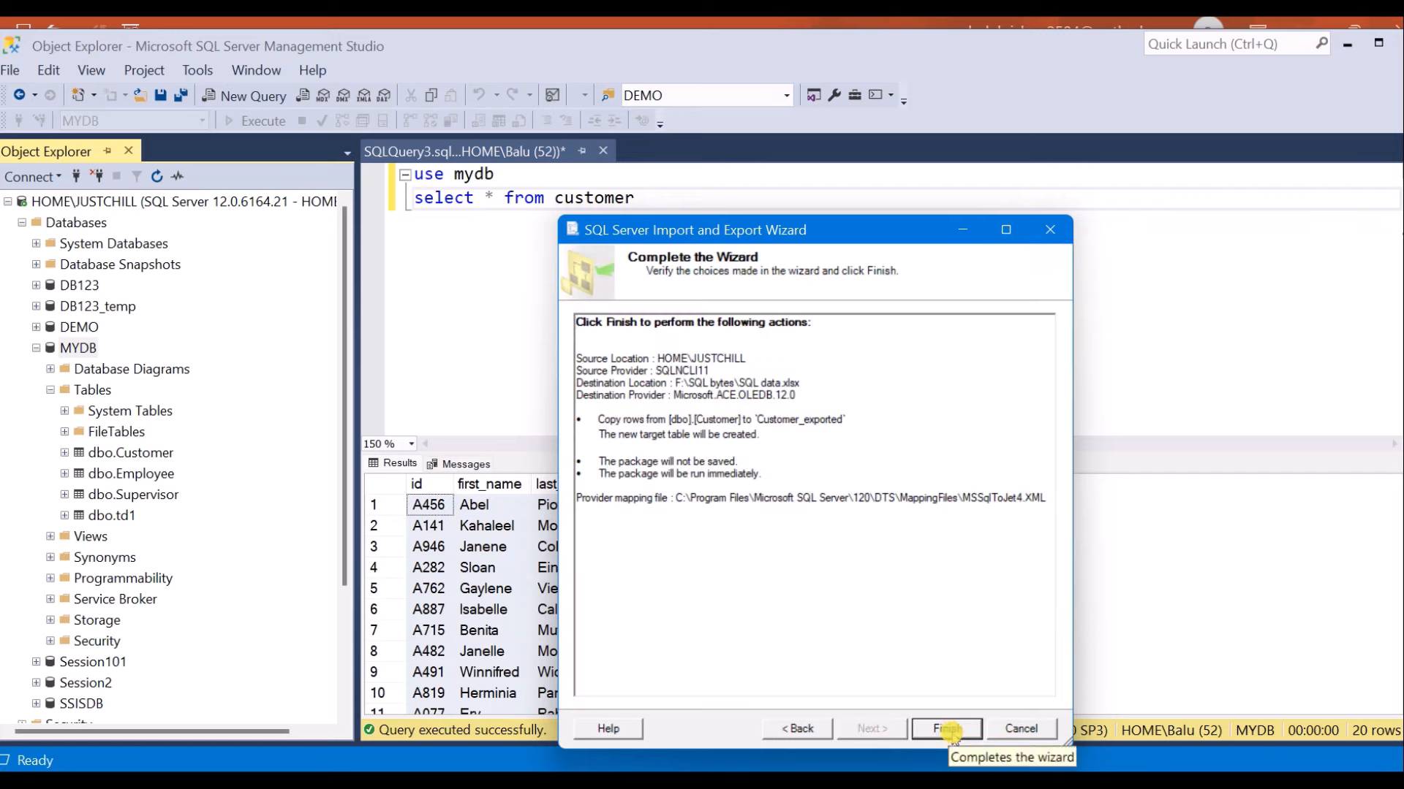
click(946, 728)
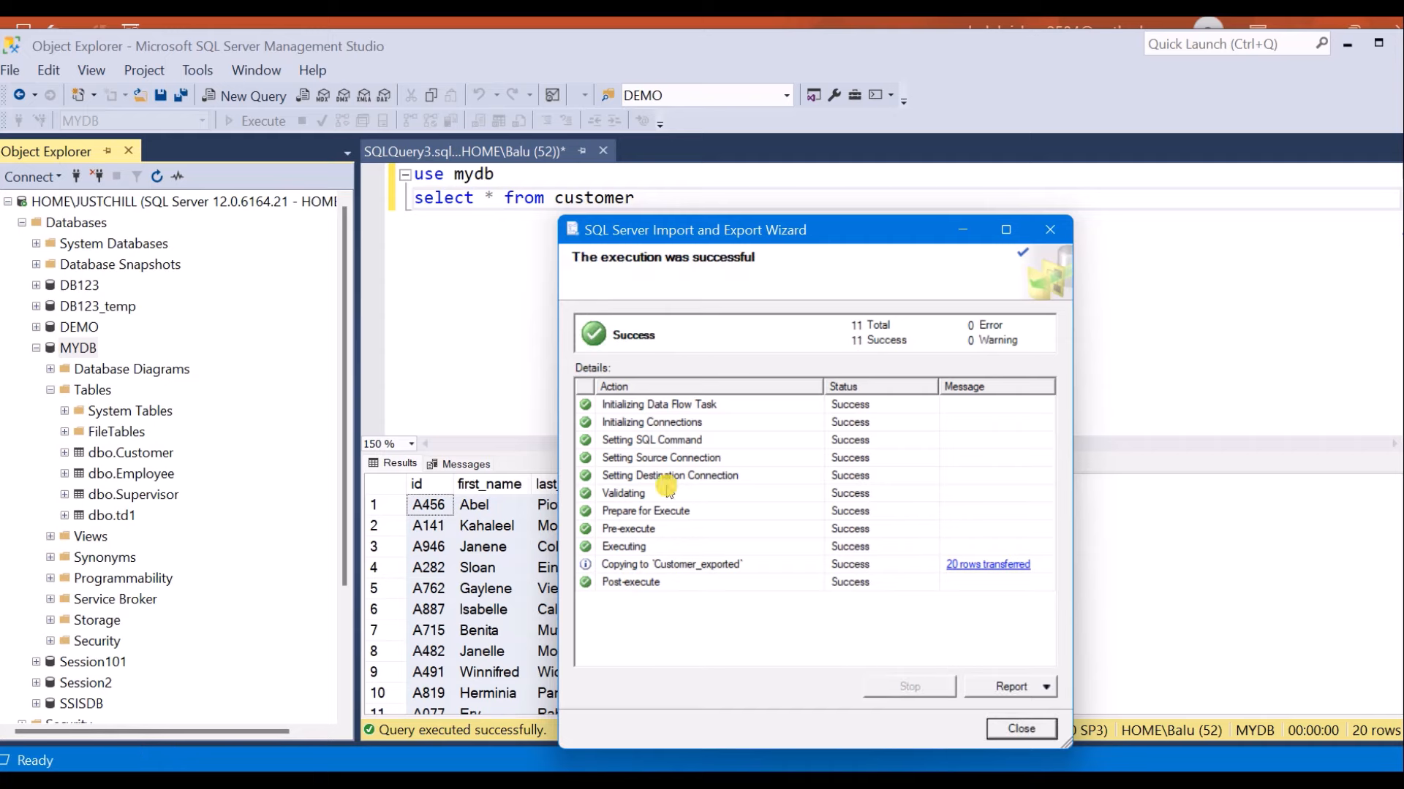
mouse_move(943, 749)
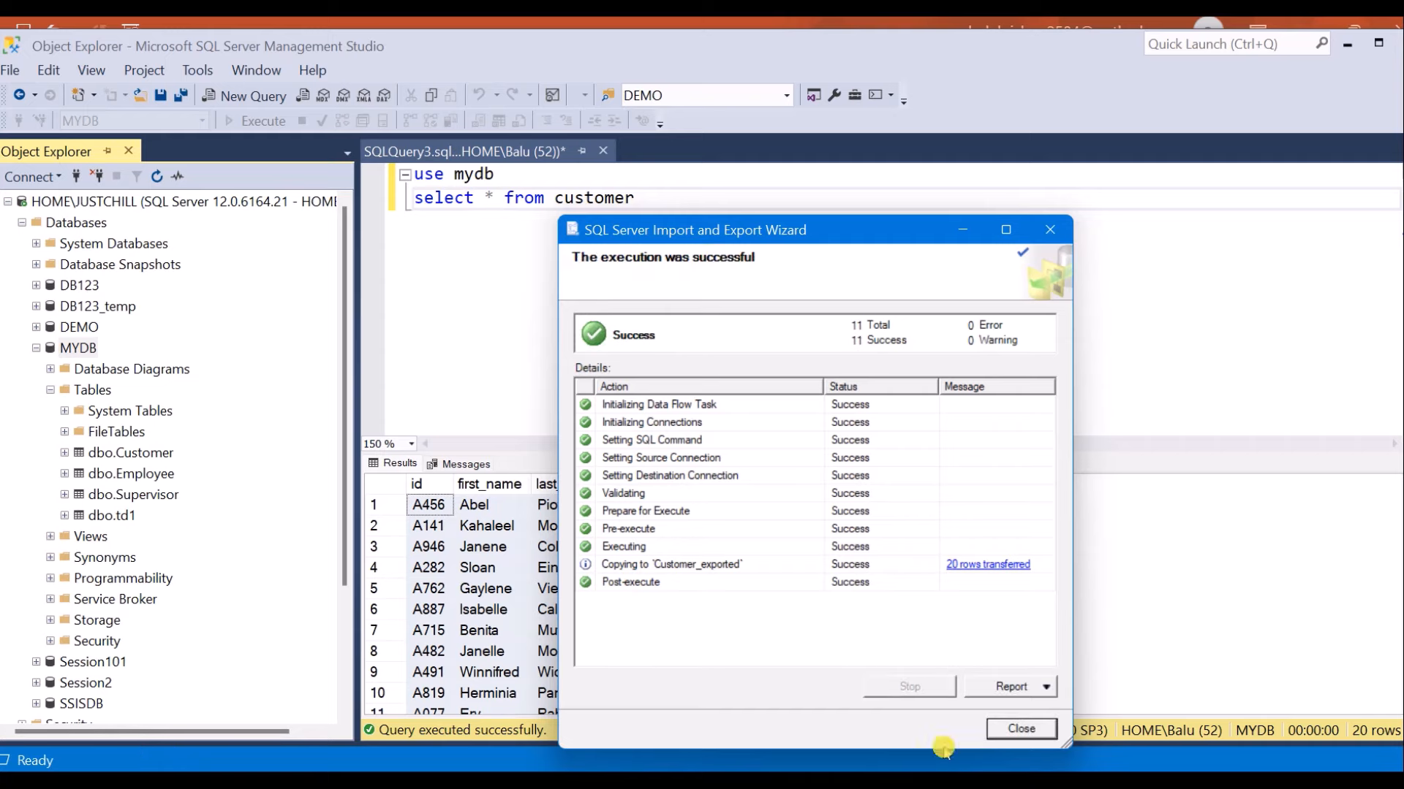
click(1020, 728)
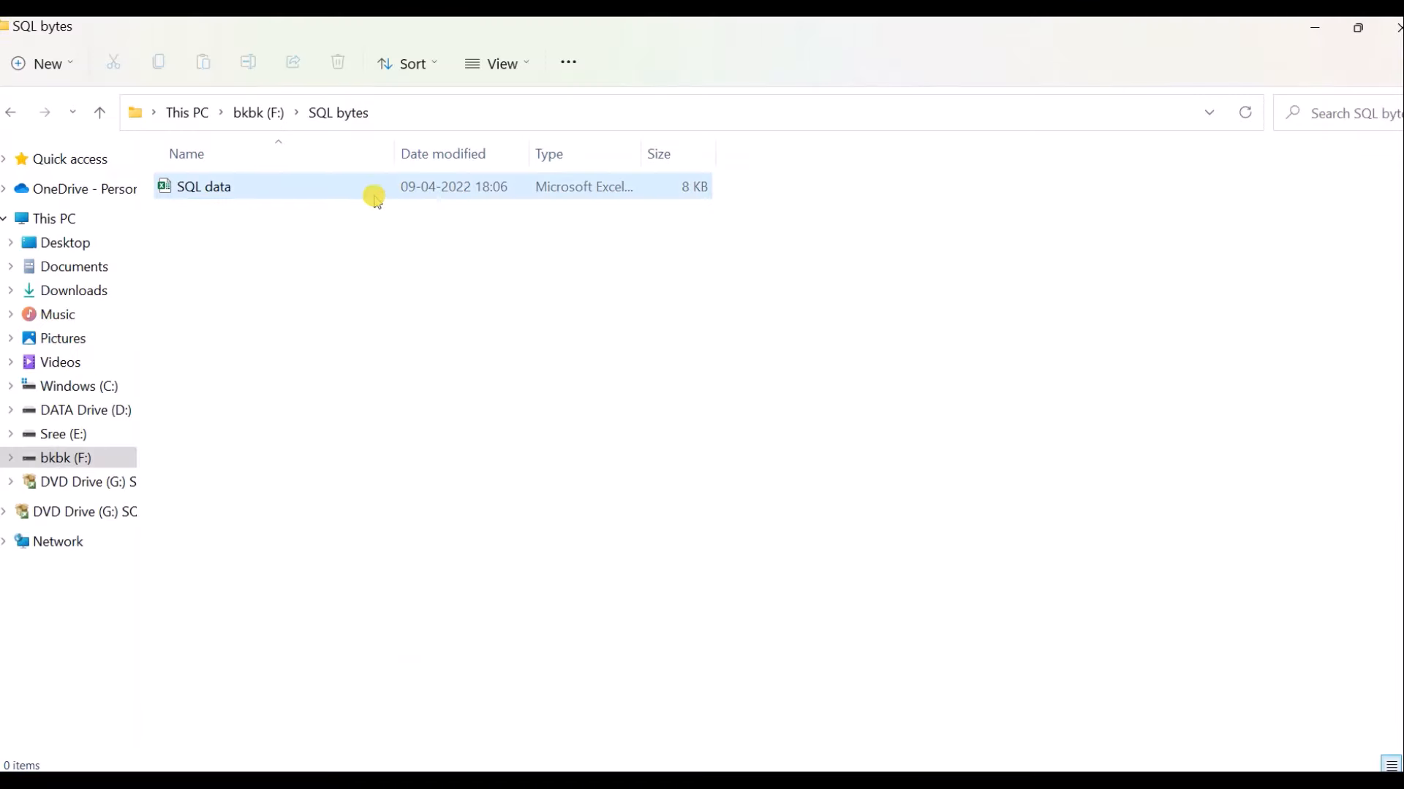
- Open SQL data.xlsx in Excel and switch to the Customer_exported sheet showing the 20 customer rows
double_click(203, 185)
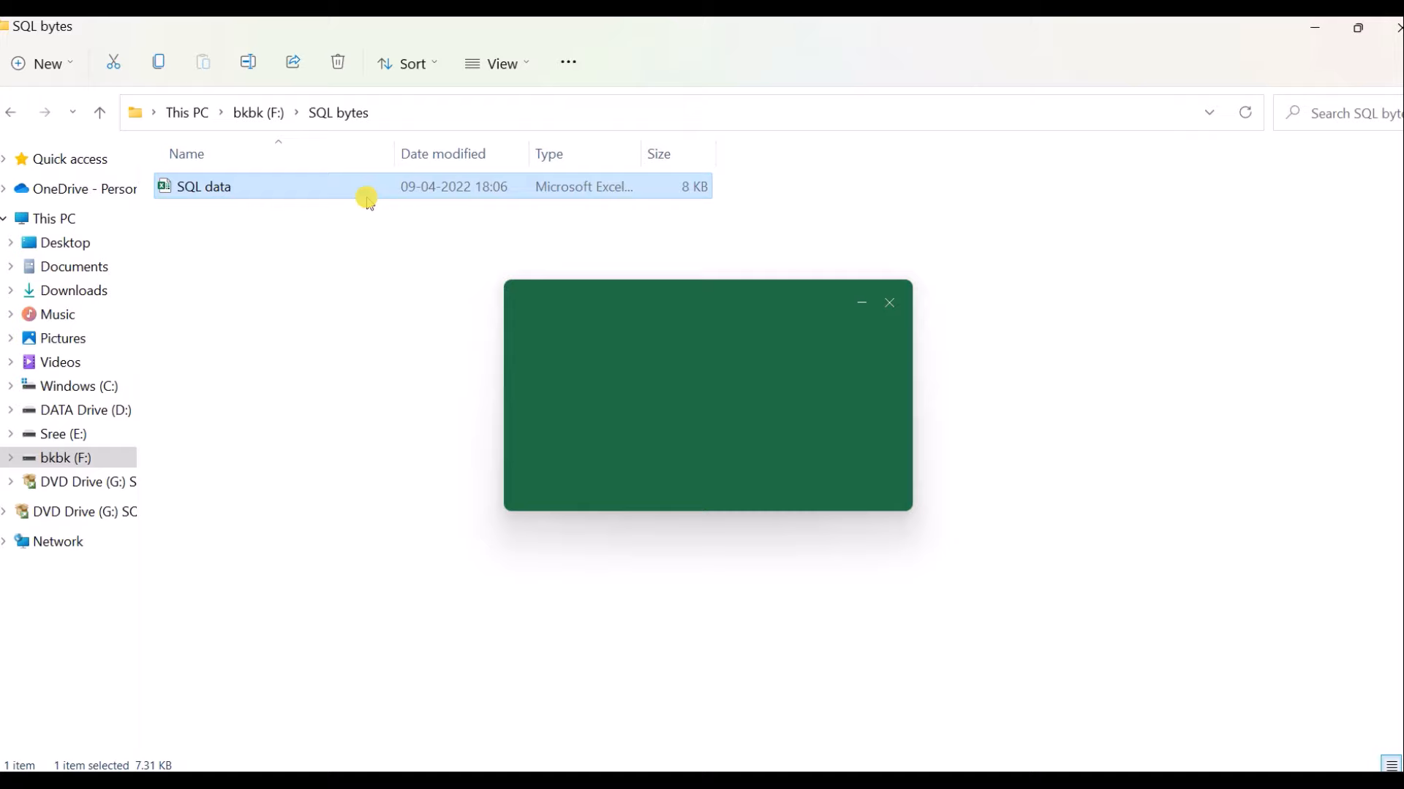
double_click(204, 185)
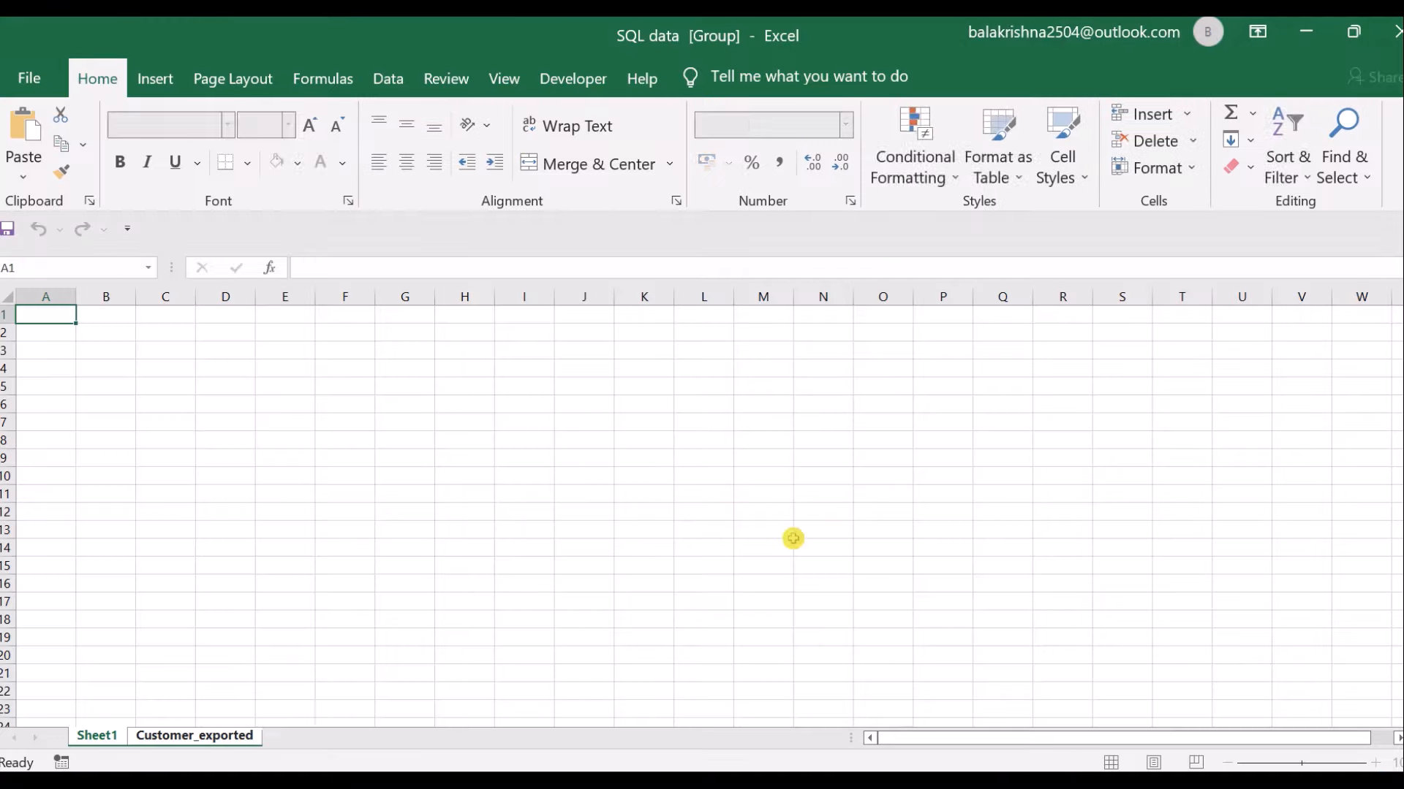
click(97, 735)
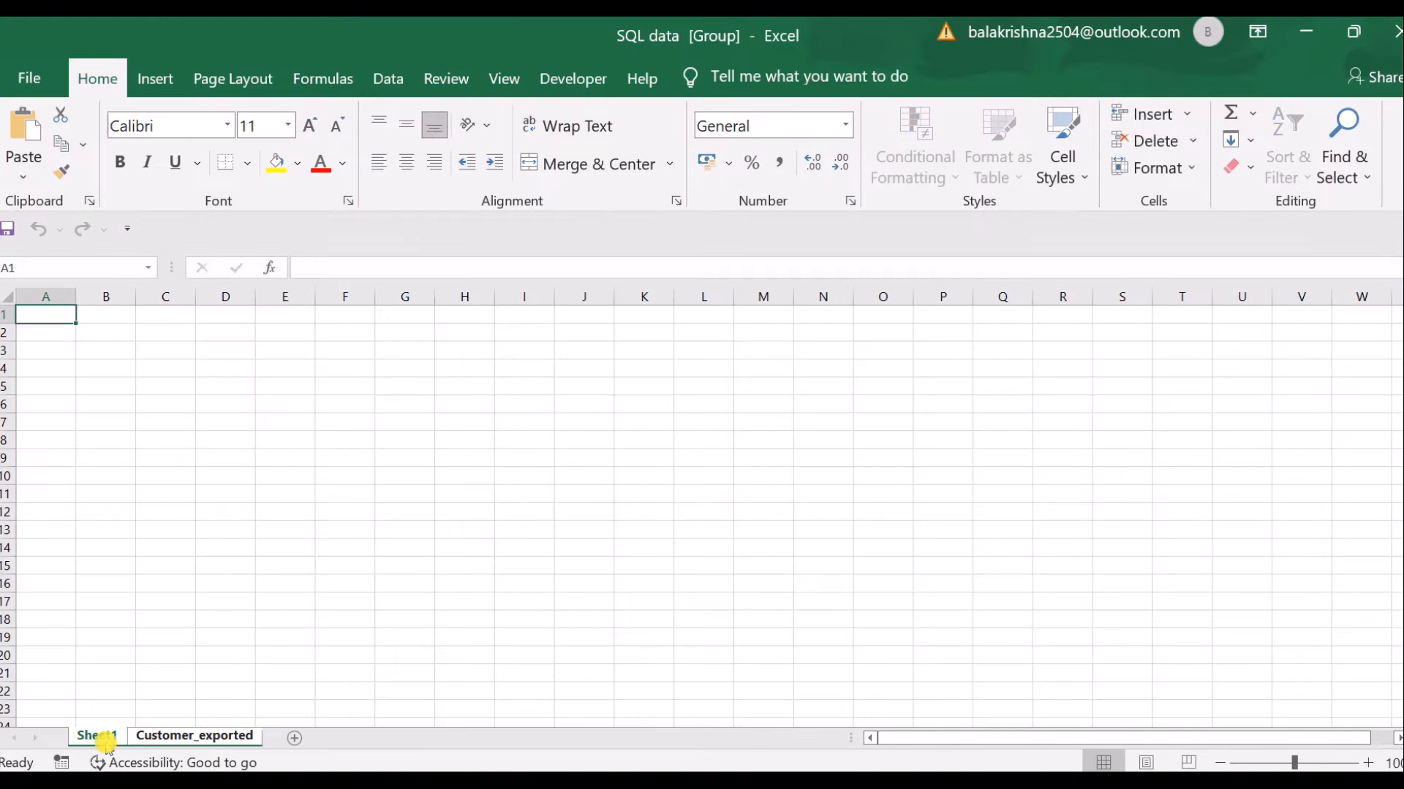
click(193, 737)
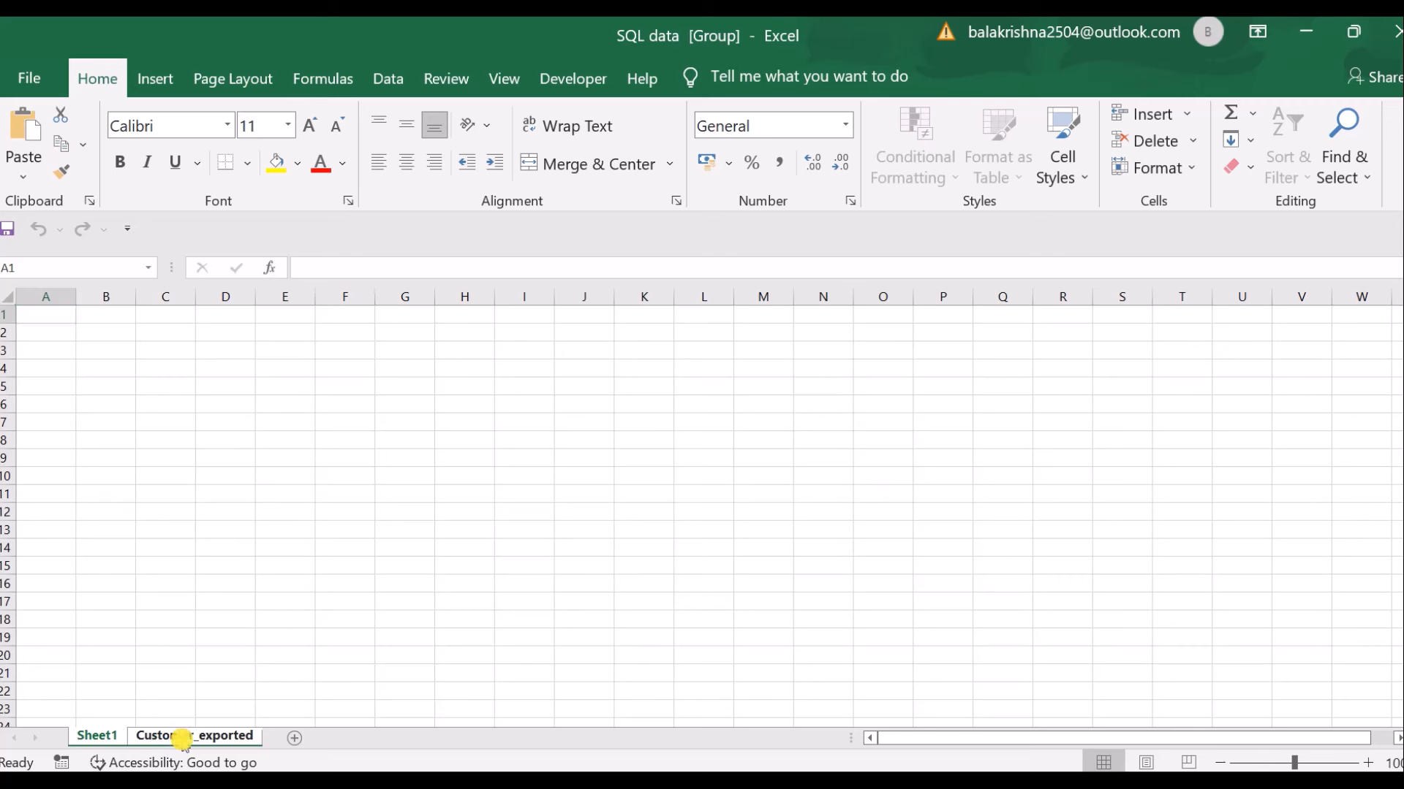
click(193, 736)
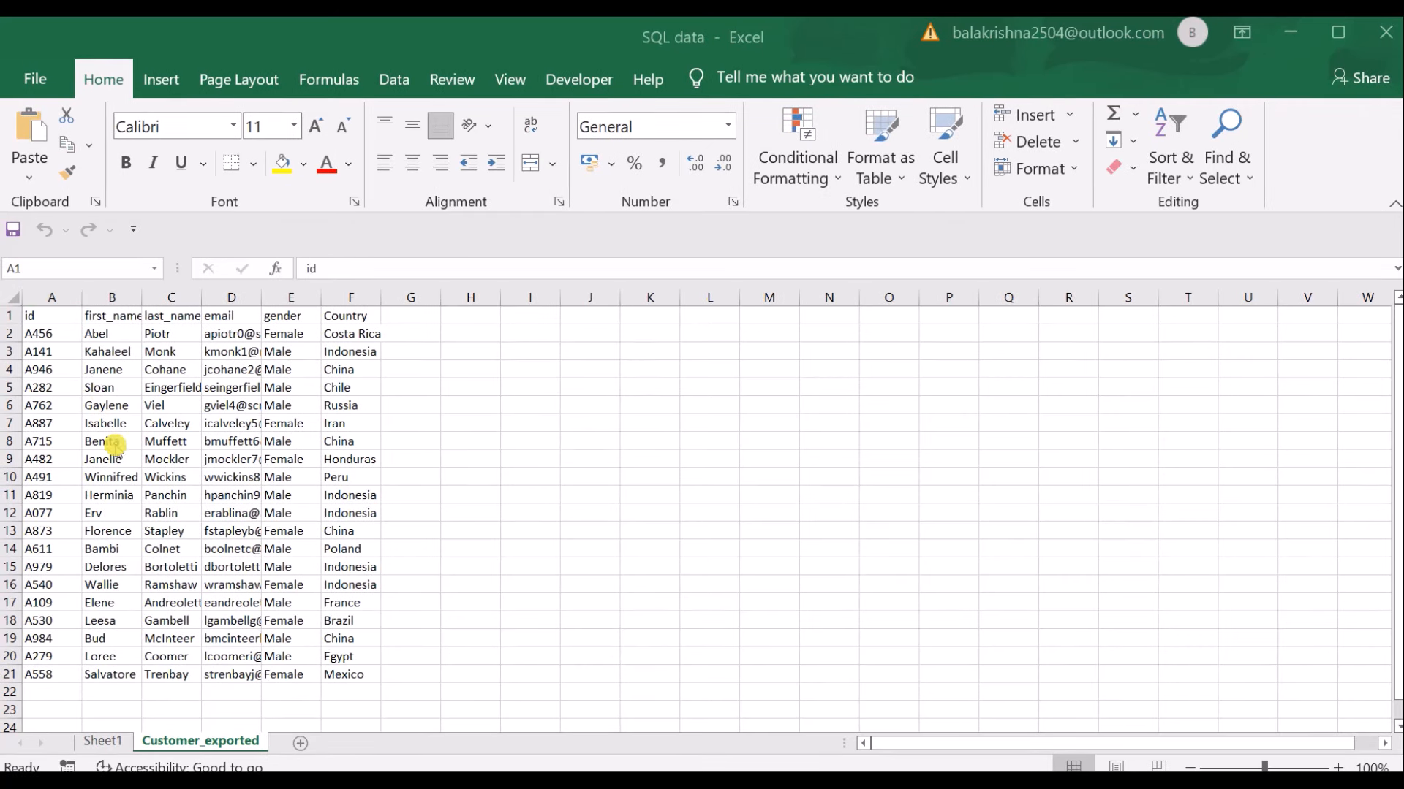